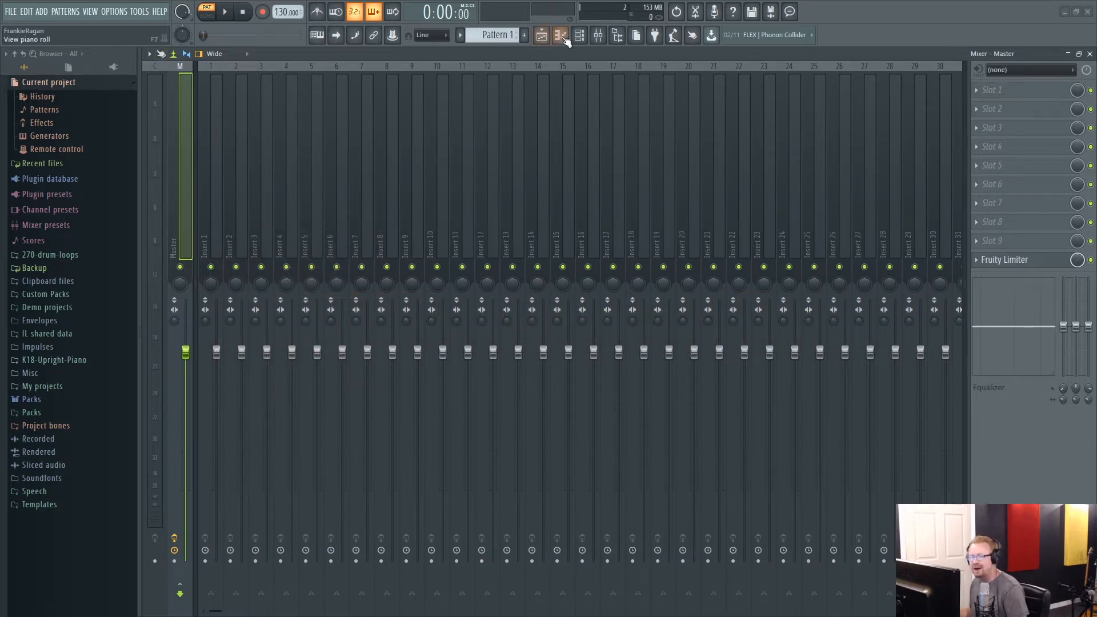
# Step: Add an FL Keys piano channel from the Channel Rack's add-instrument list
pyautogui.click(578, 35)
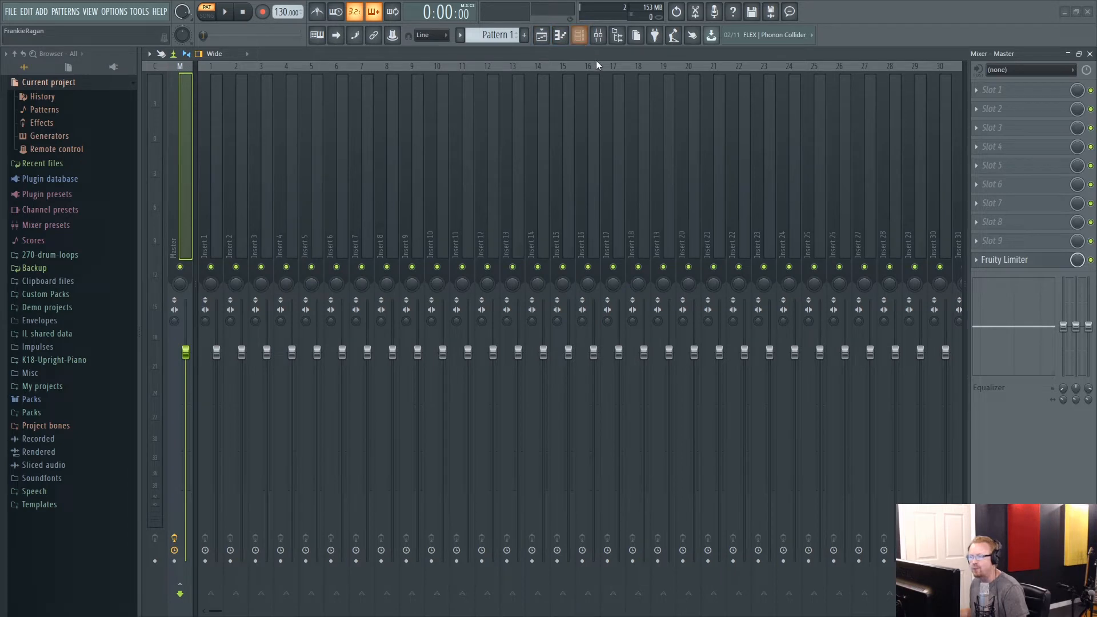
pyautogui.click(578, 35)
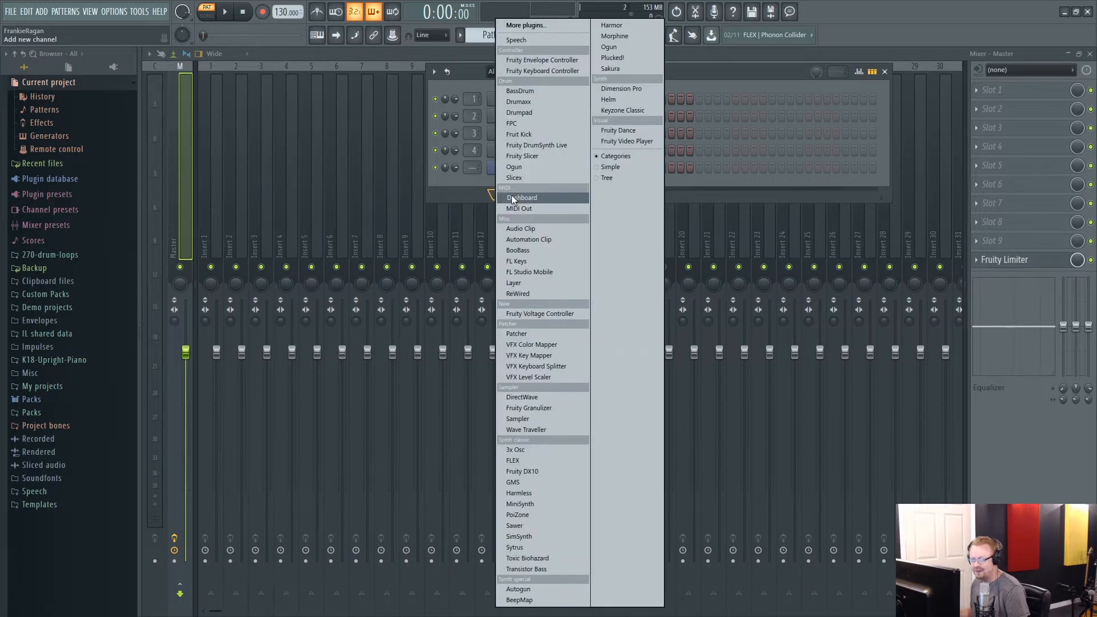
pyautogui.moveTo(519, 113)
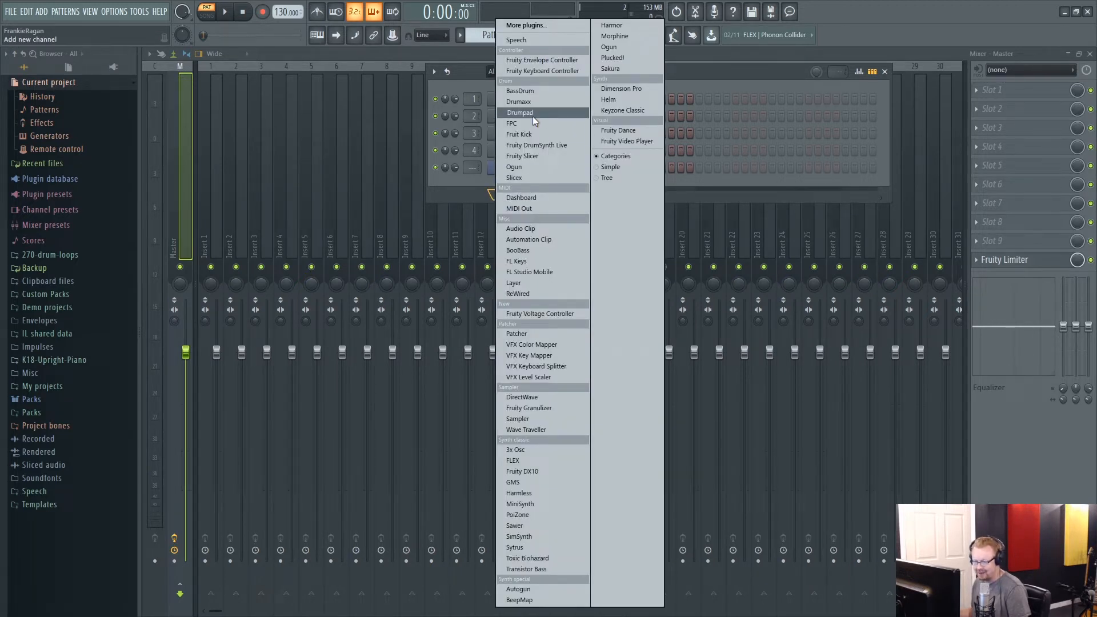
pyautogui.moveTo(528, 557)
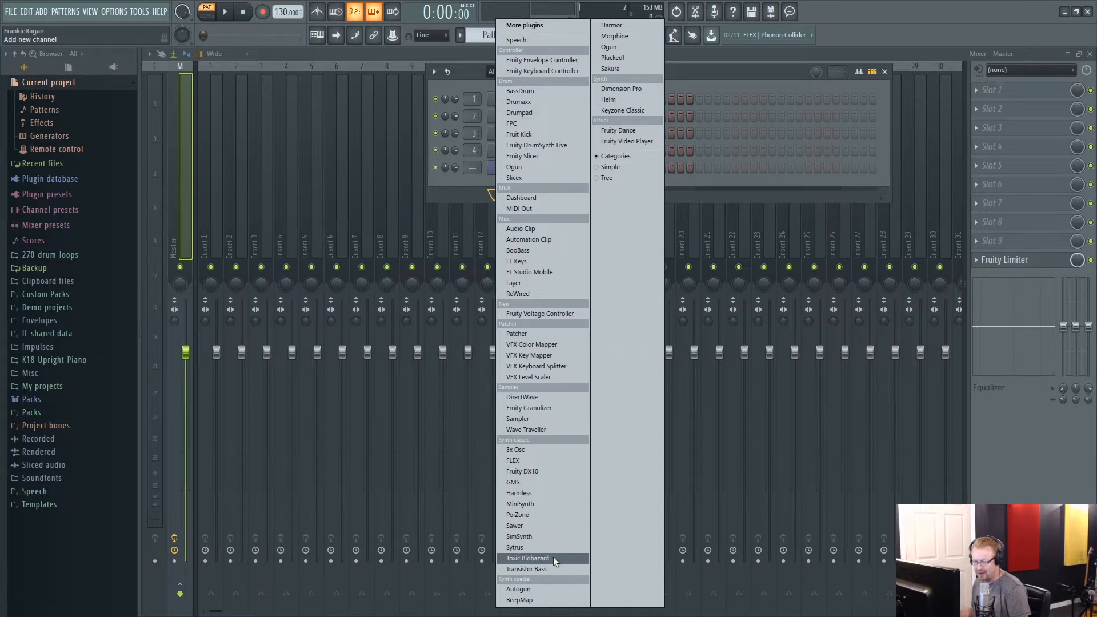
pyautogui.moveTo(536, 145)
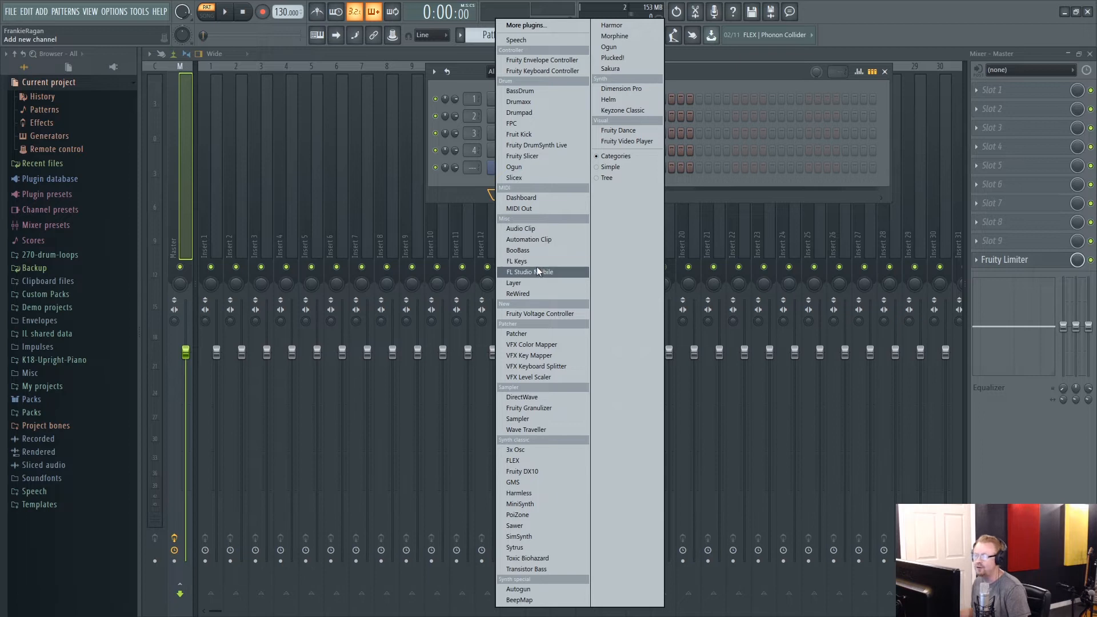
pyautogui.moveTo(516, 261)
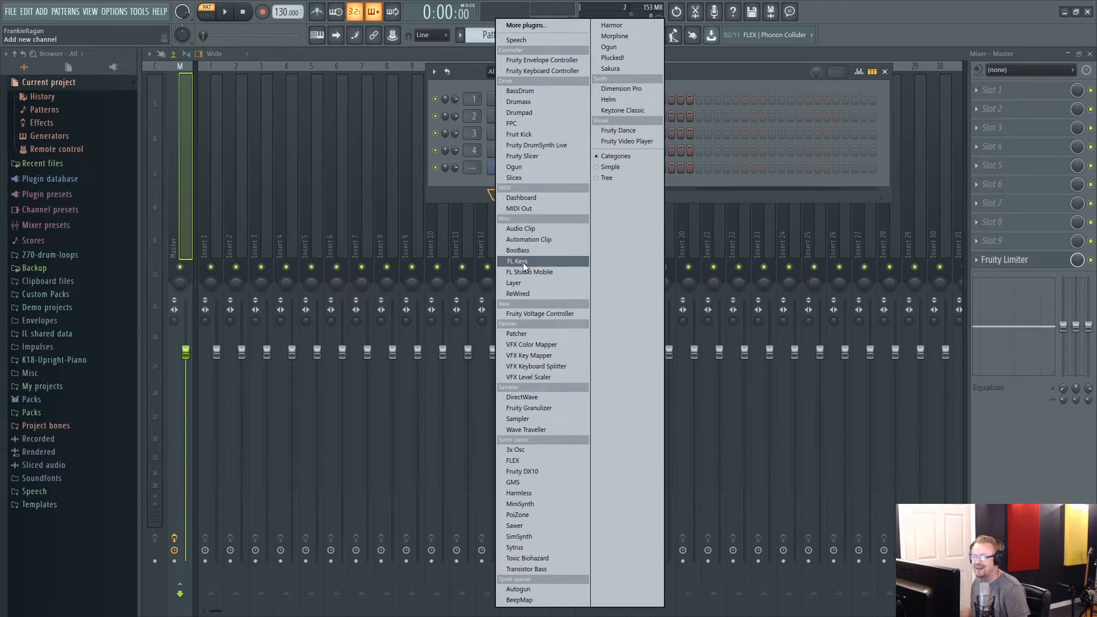
pyautogui.click(516, 260)
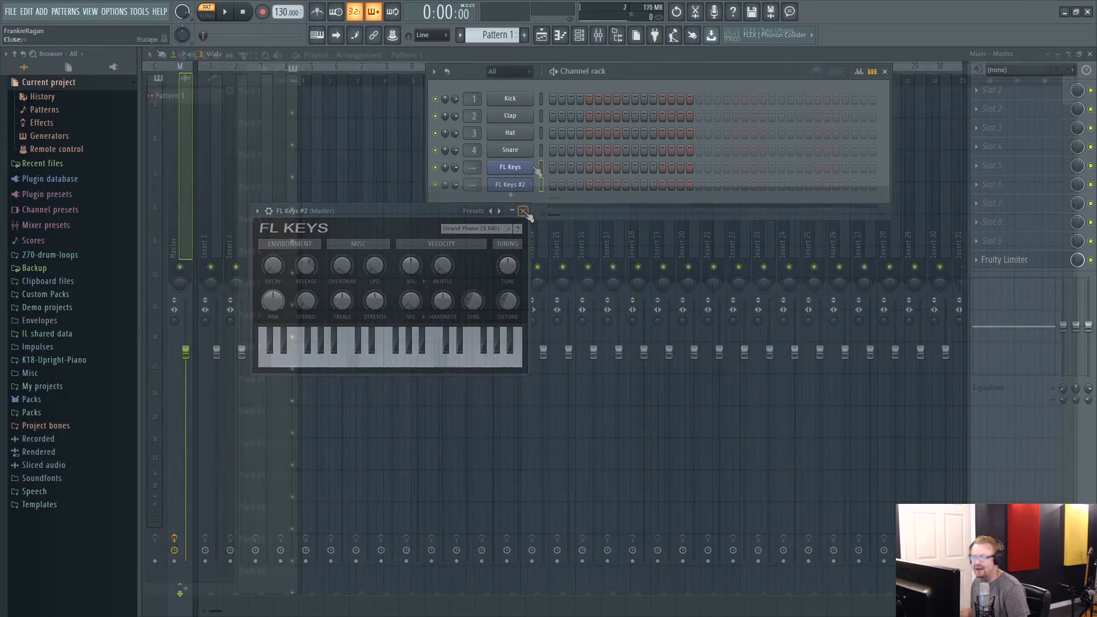
# Step: Close the FL Keys window and bring up the piano roll's chord stamp list
pyautogui.click(560, 35)
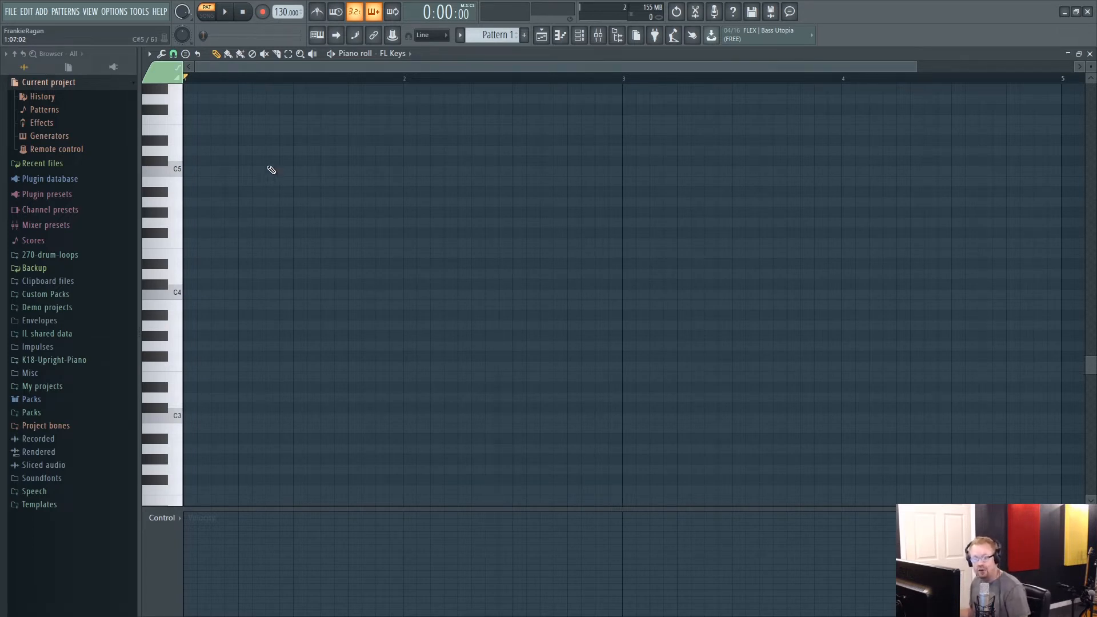
pyautogui.moveTo(356, 212)
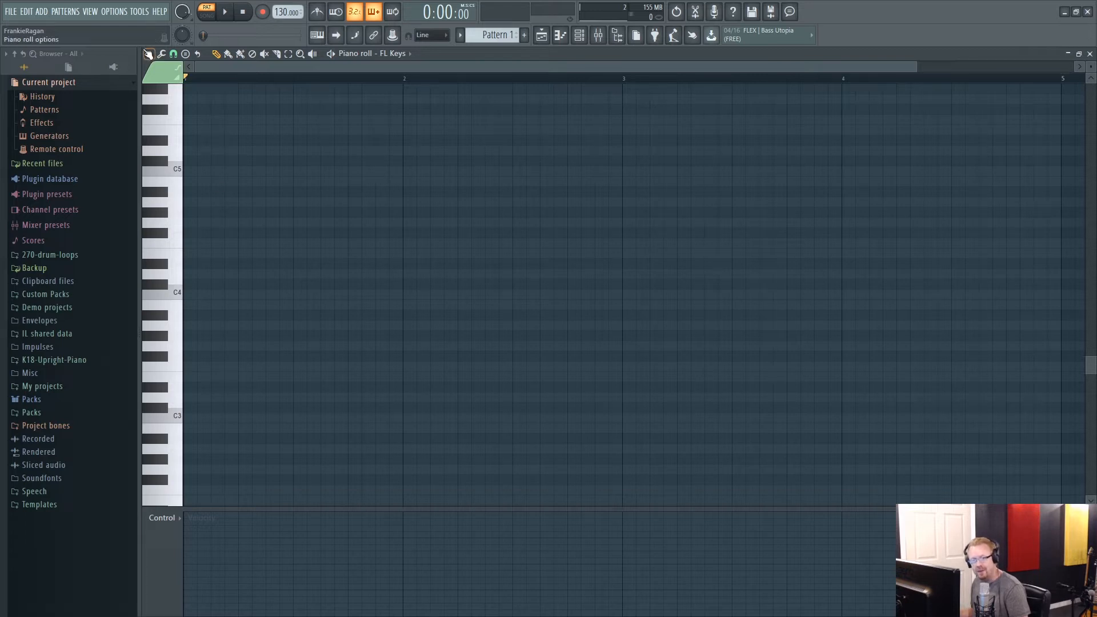
pyautogui.click(174, 54)
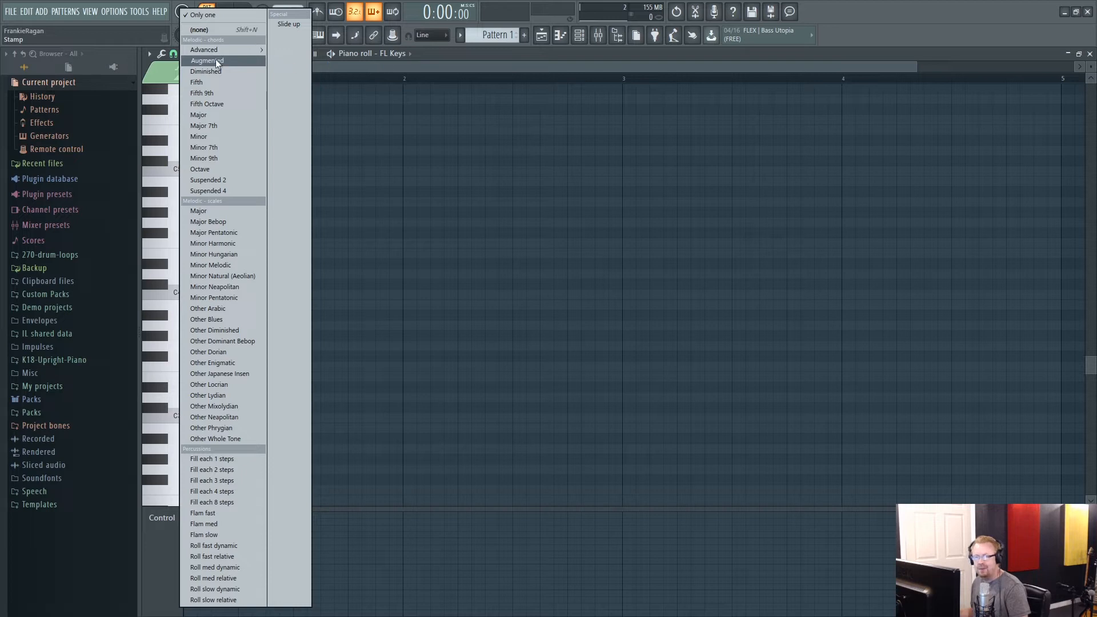
pyautogui.moveTo(207, 179)
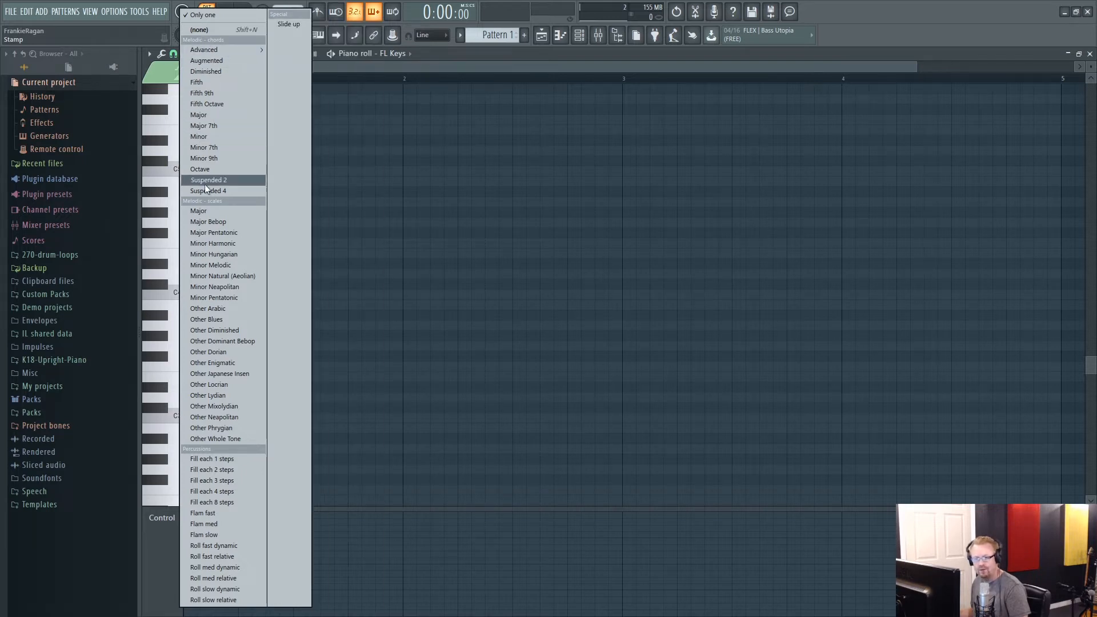
pyautogui.moveTo(211, 126)
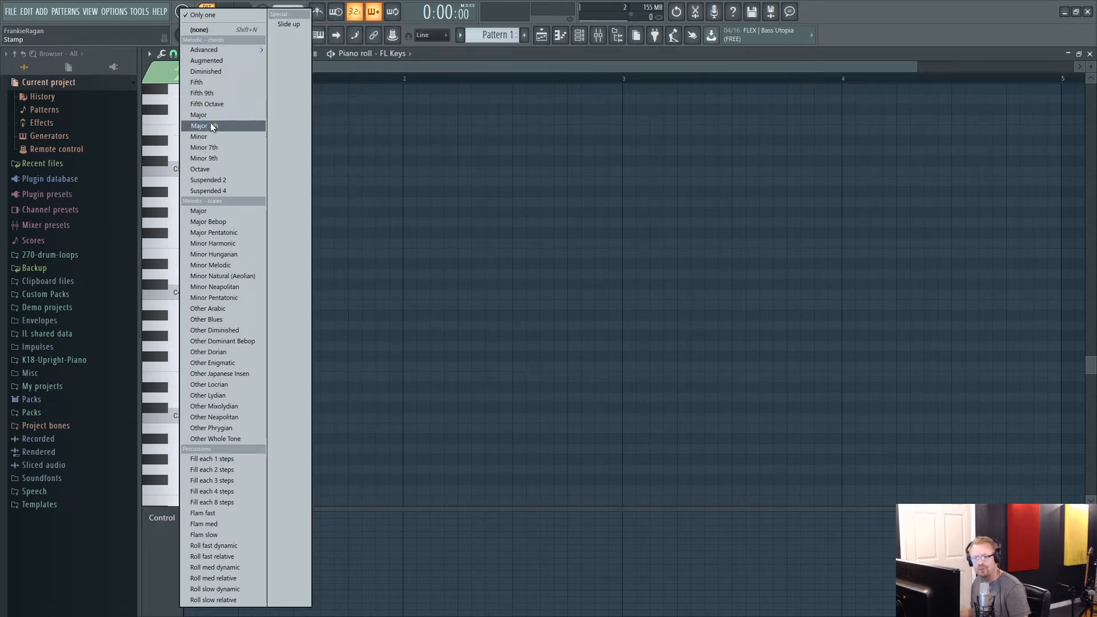
pyautogui.moveTo(213, 136)
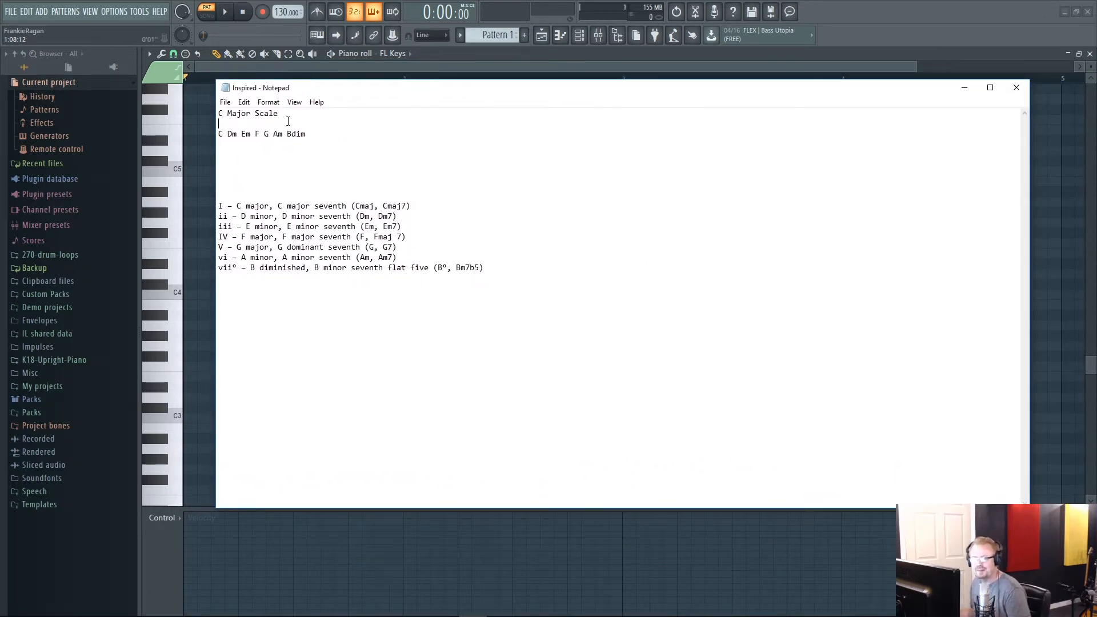
# Step: Space Bdim apart on the chord line and nudge the Notepad window left
pyautogui.tripleClick(248, 113)
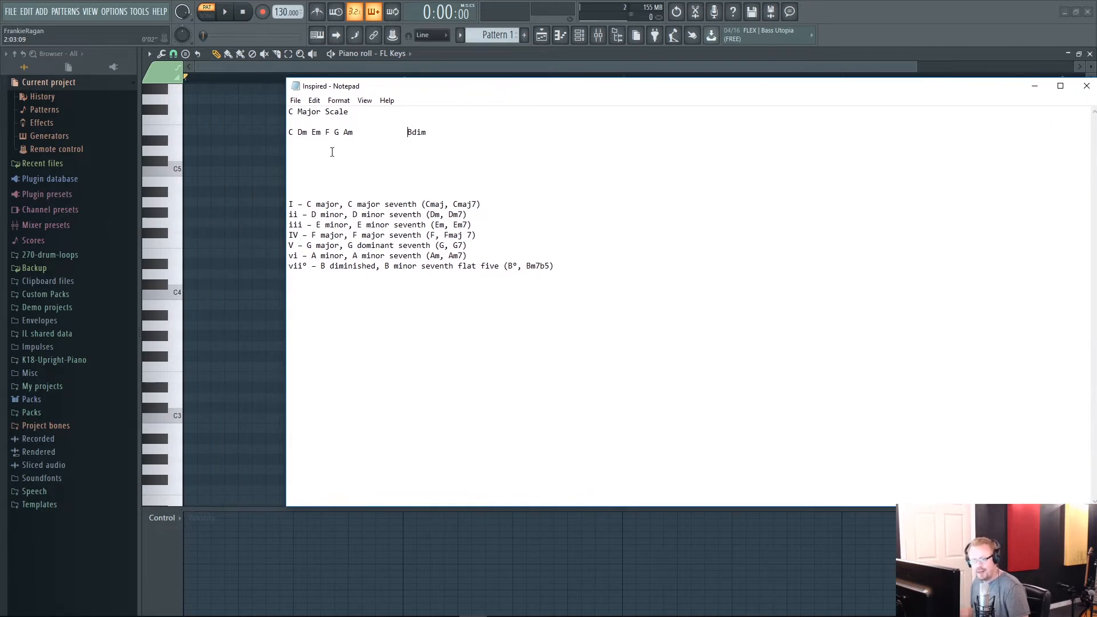
pyautogui.moveTo(363, 138)
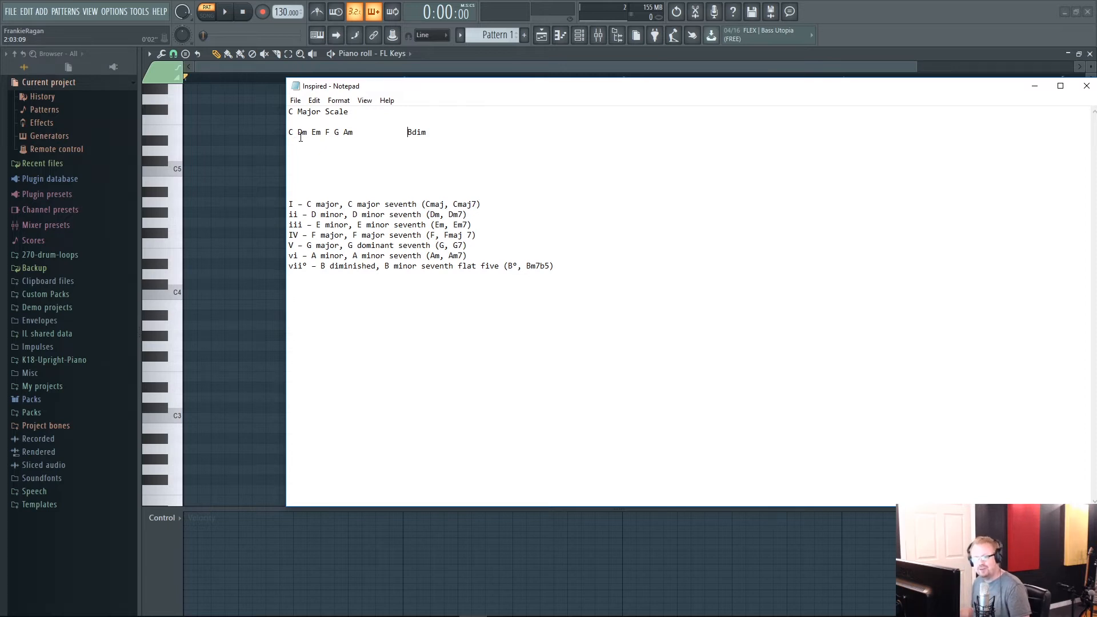
pyautogui.moveTo(422, 101)
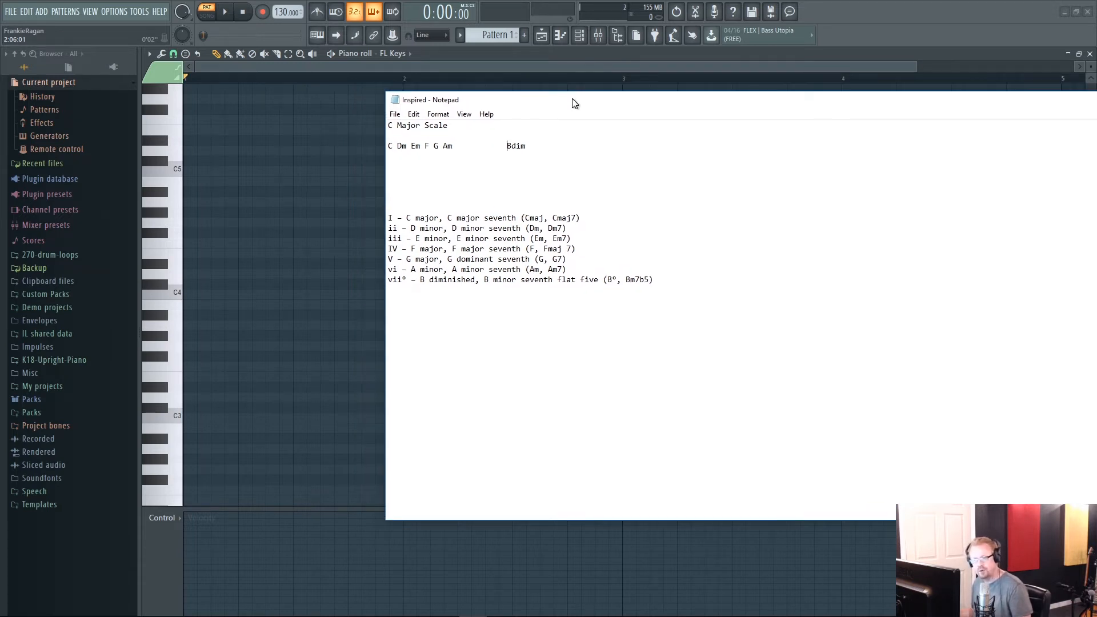
pyautogui.moveTo(574, 103); pyautogui.dragTo(531, 101)
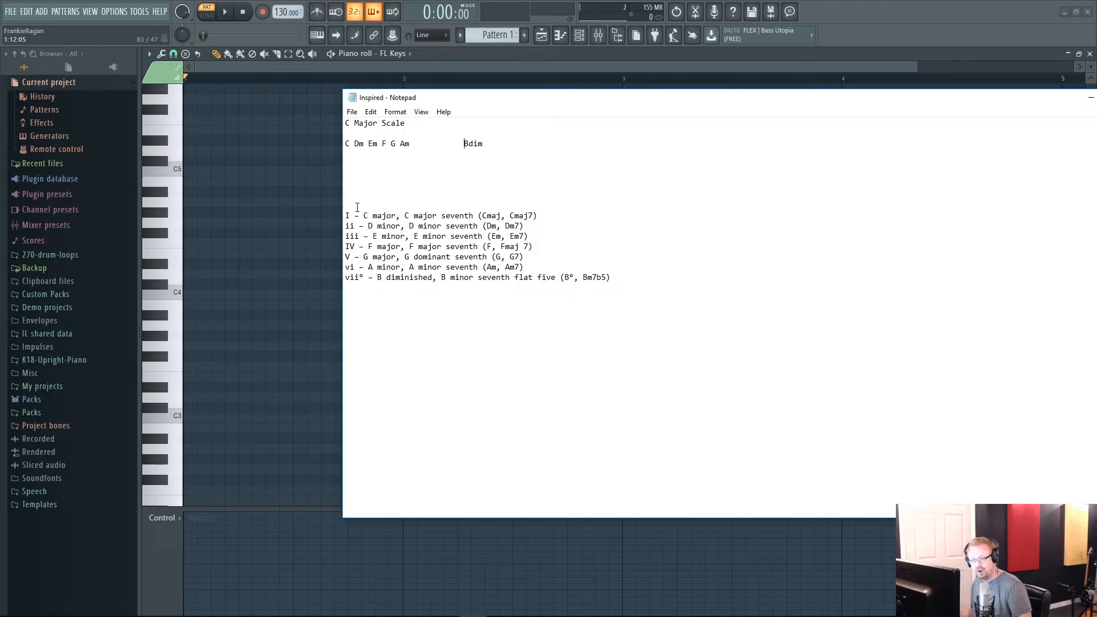
pyautogui.click(348, 215)
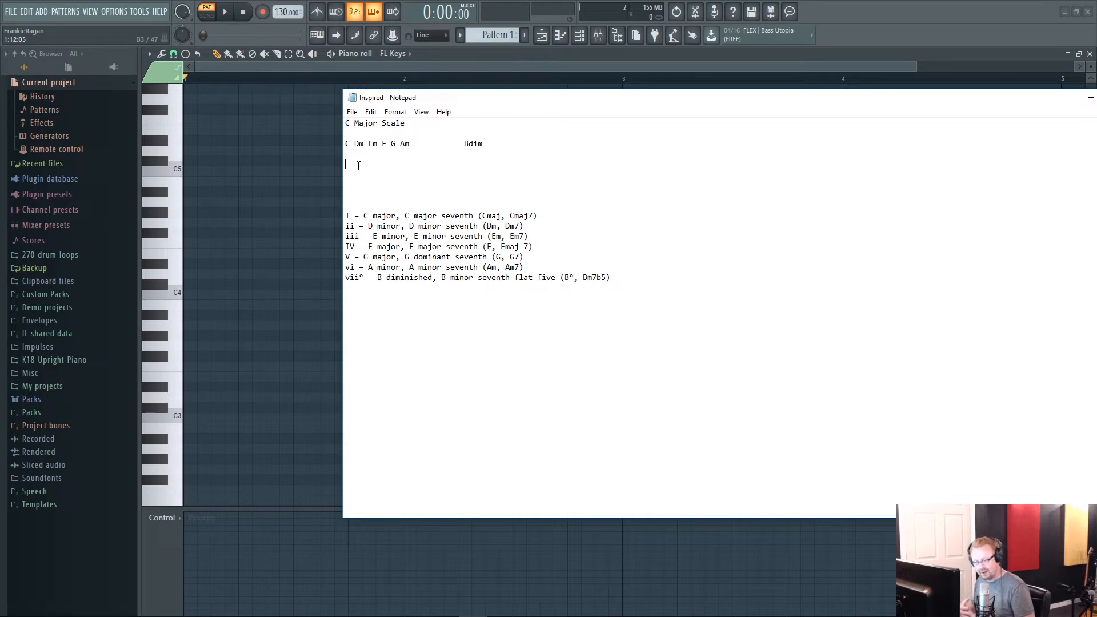
# Step: Write the progression Em F Am G on the blank line under the scale chords
pyautogui.write('E')
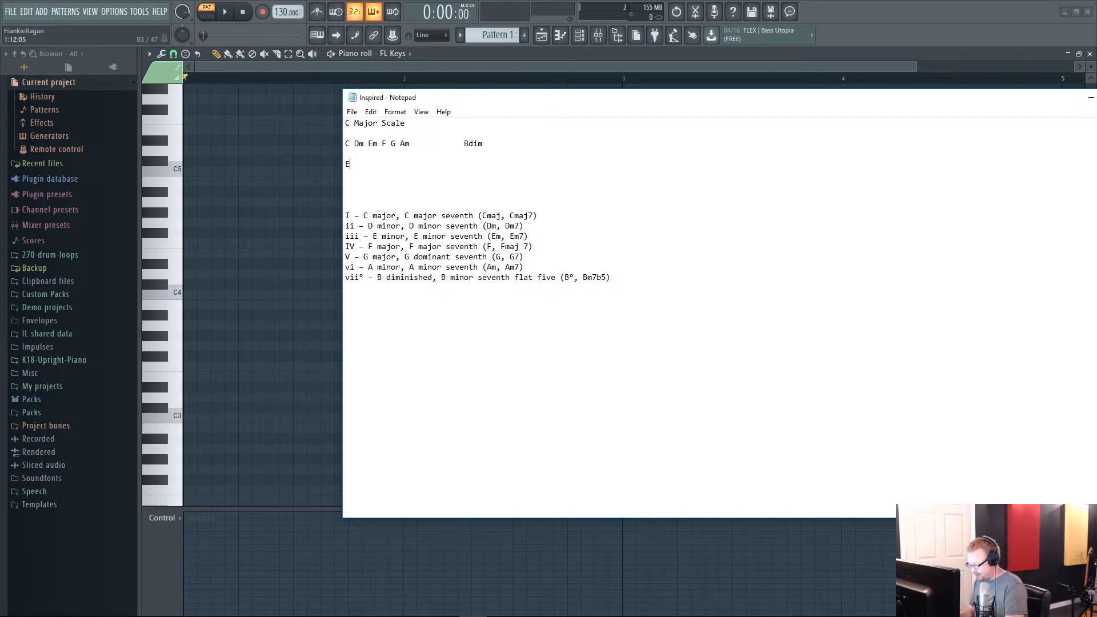
pyautogui.write('m F')
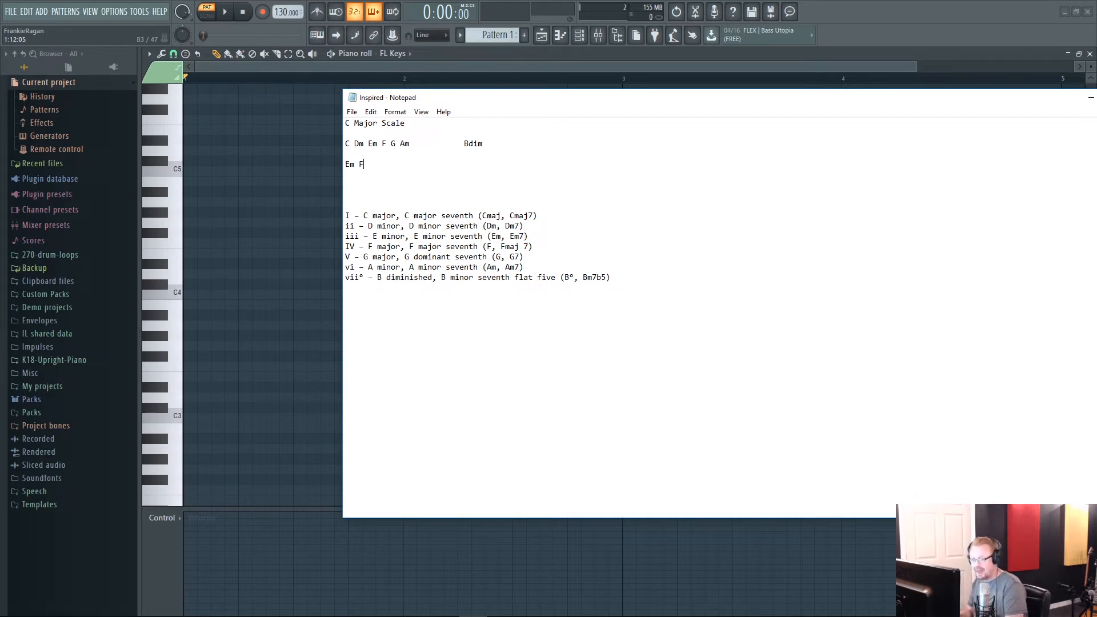
pyautogui.write('Am')
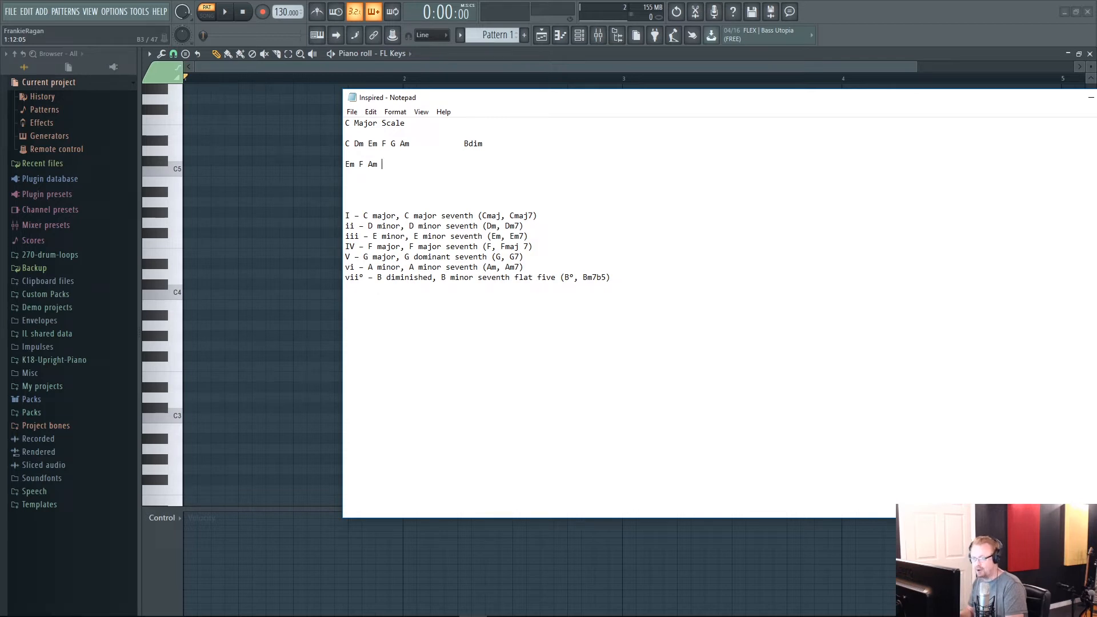
pyautogui.write('G')
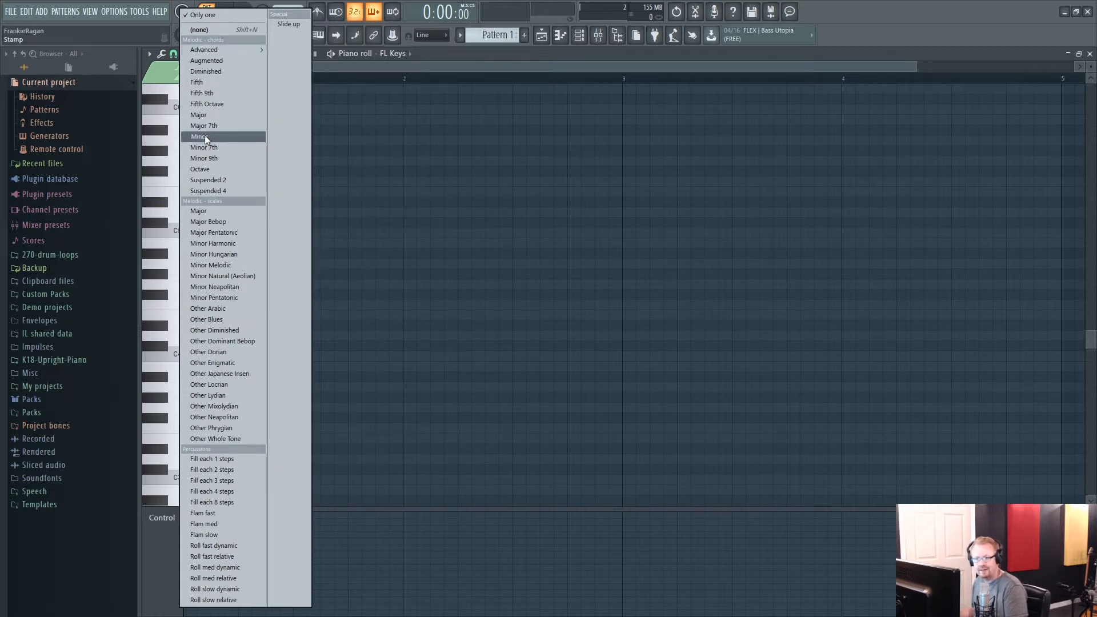
pyautogui.moveTo(204, 136)
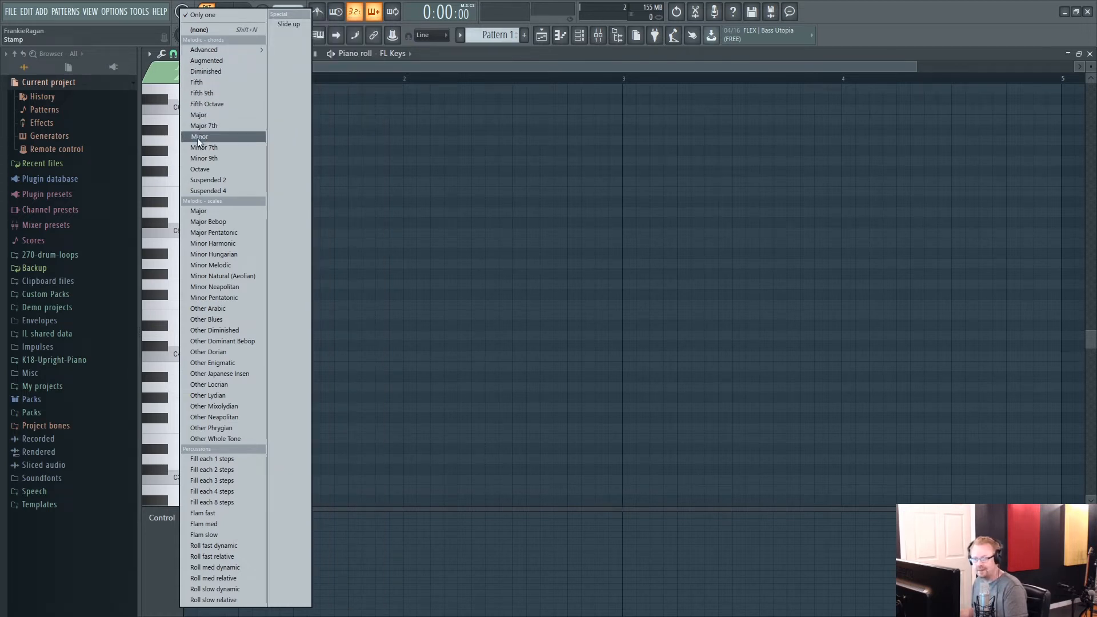
# Step: Stamp the first minor and major chords, then audition the pair
pyautogui.click(199, 136)
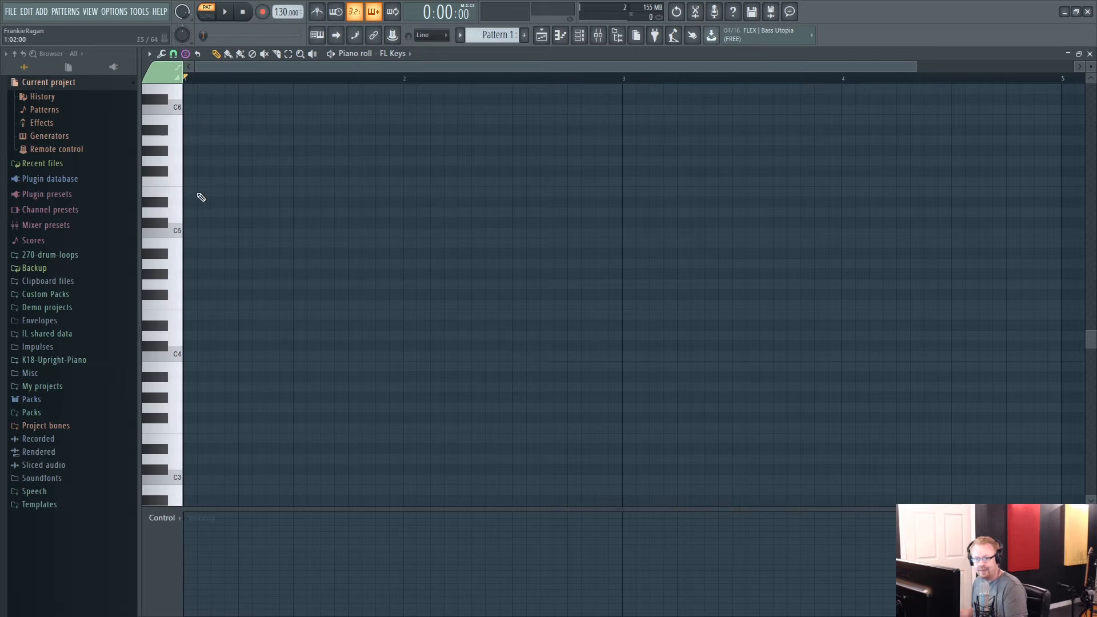
pyautogui.moveTo(189, 195)
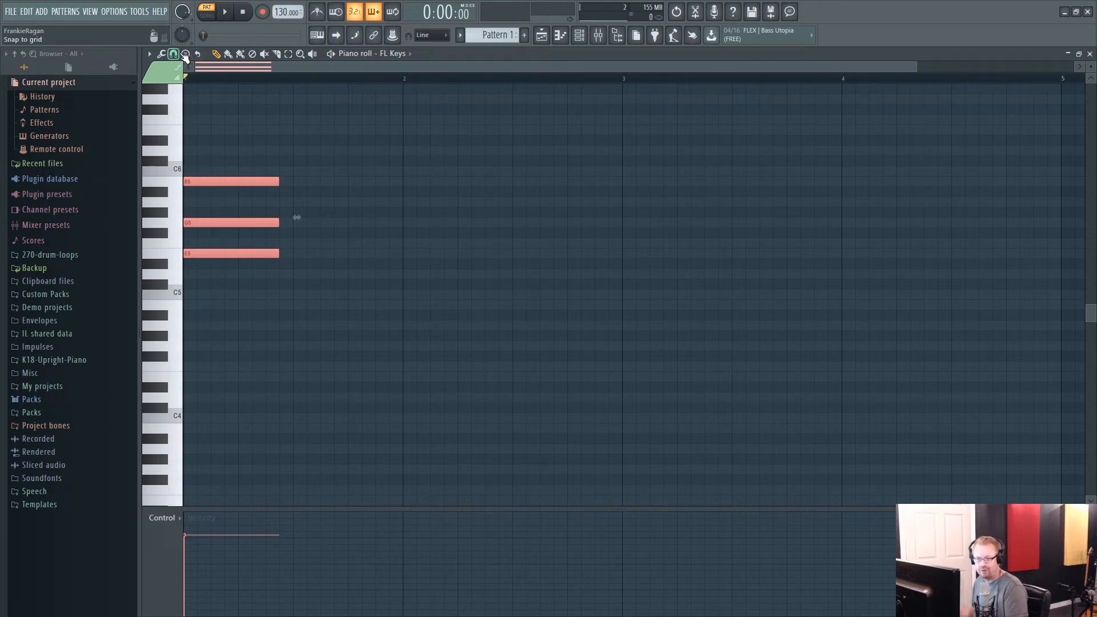
pyautogui.click(216, 54)
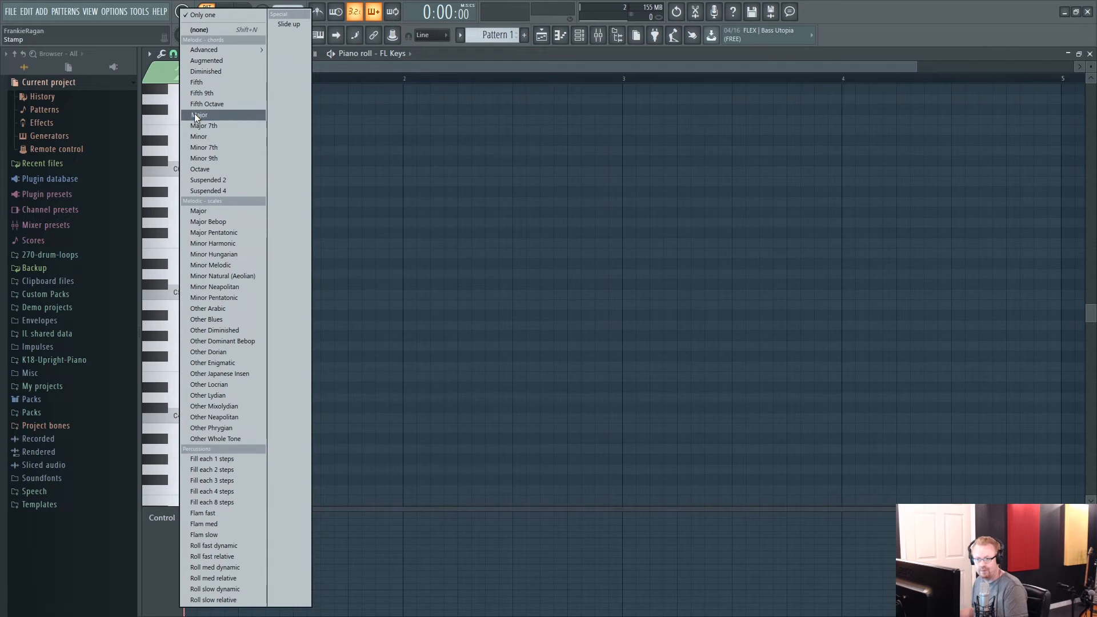
pyautogui.click(199, 114)
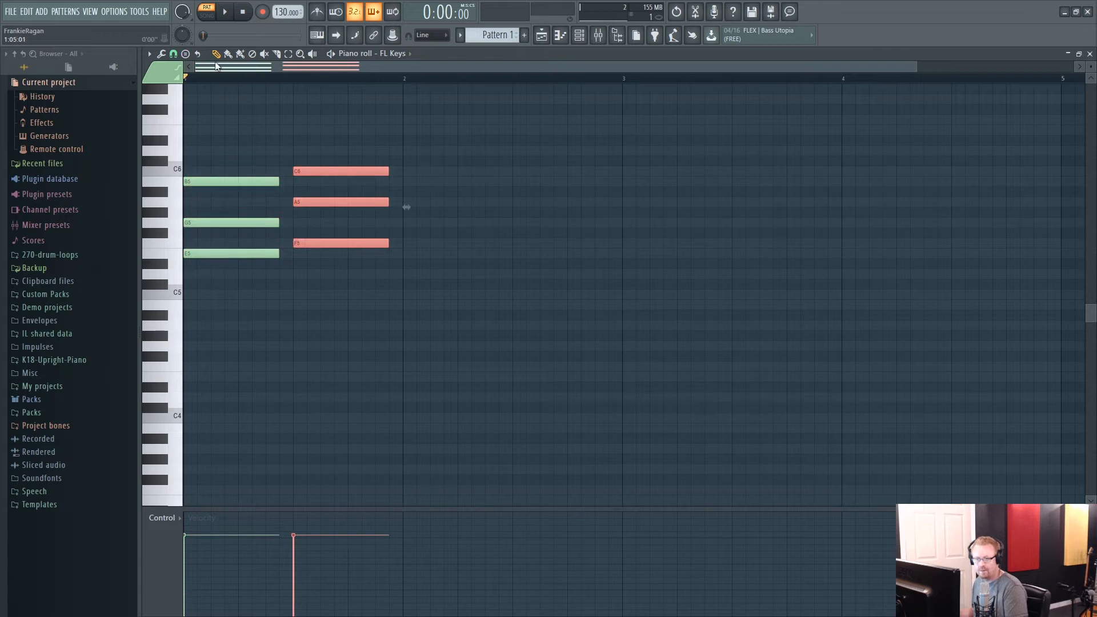
pyautogui.click(224, 12)
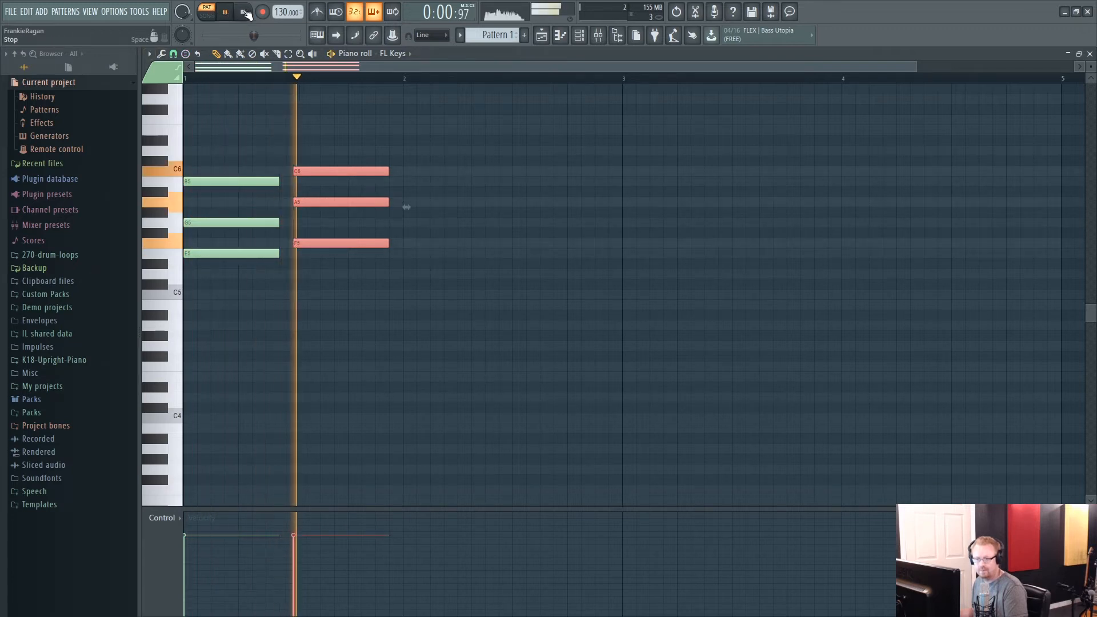
pyautogui.click(225, 12)
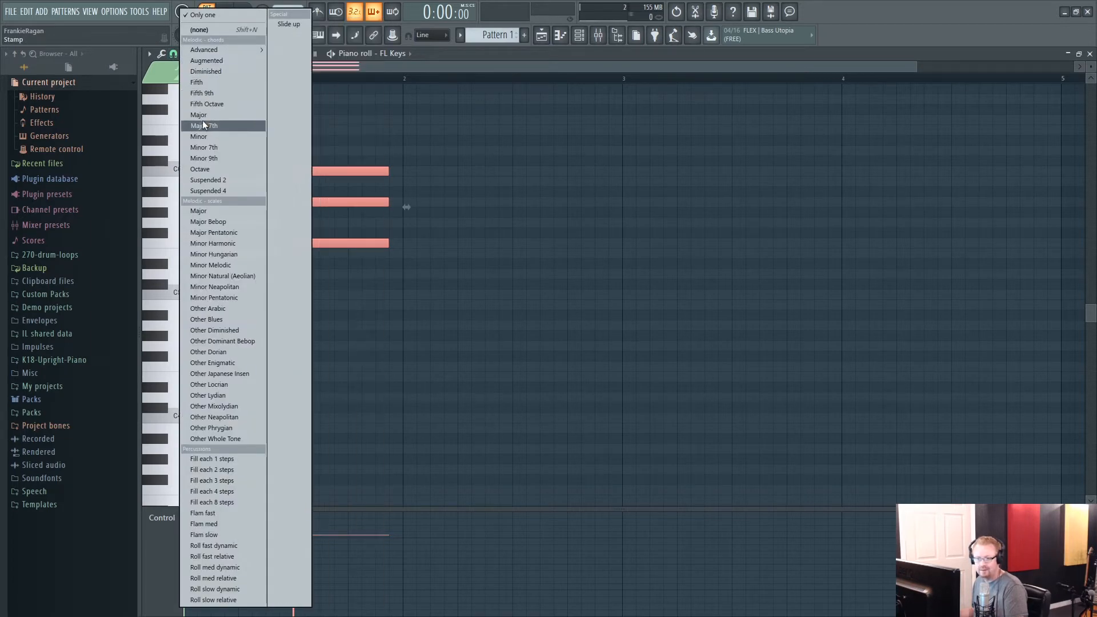
# Step: Stamp the remaining two chords and play back the full four-chord progression
pyautogui.click(203, 125)
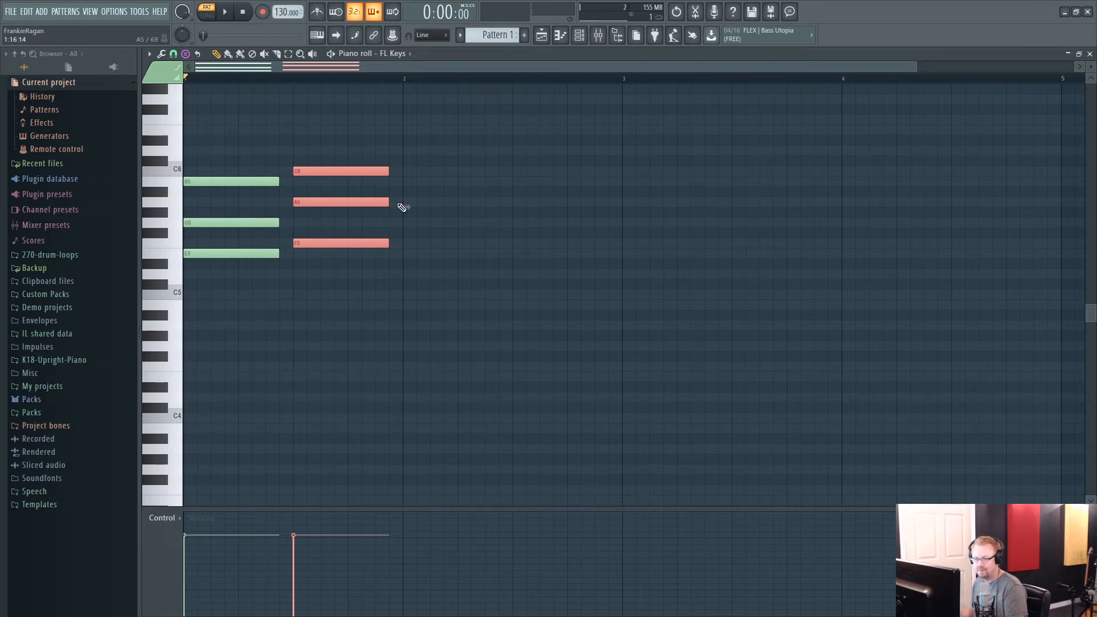
pyautogui.moveTo(410, 201)
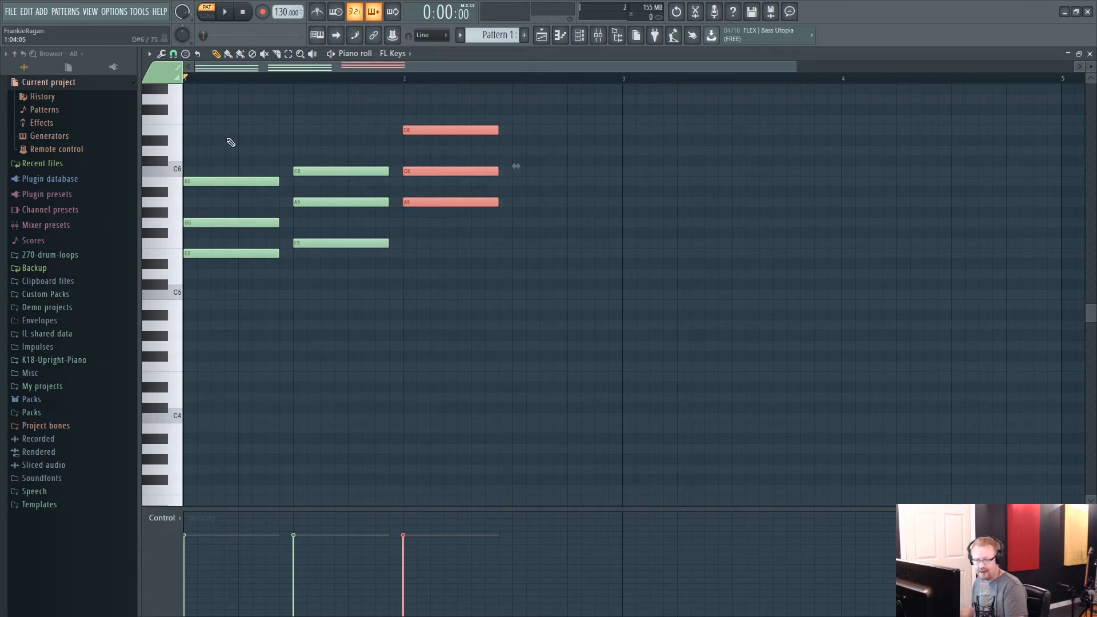
pyautogui.click(226, 54)
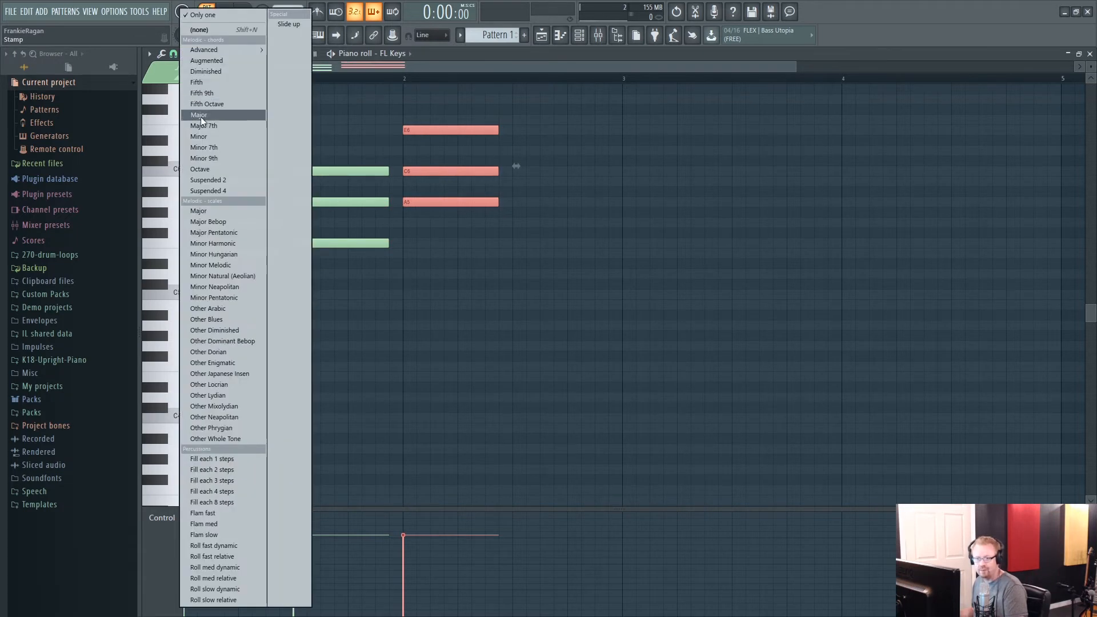
pyautogui.click(198, 114)
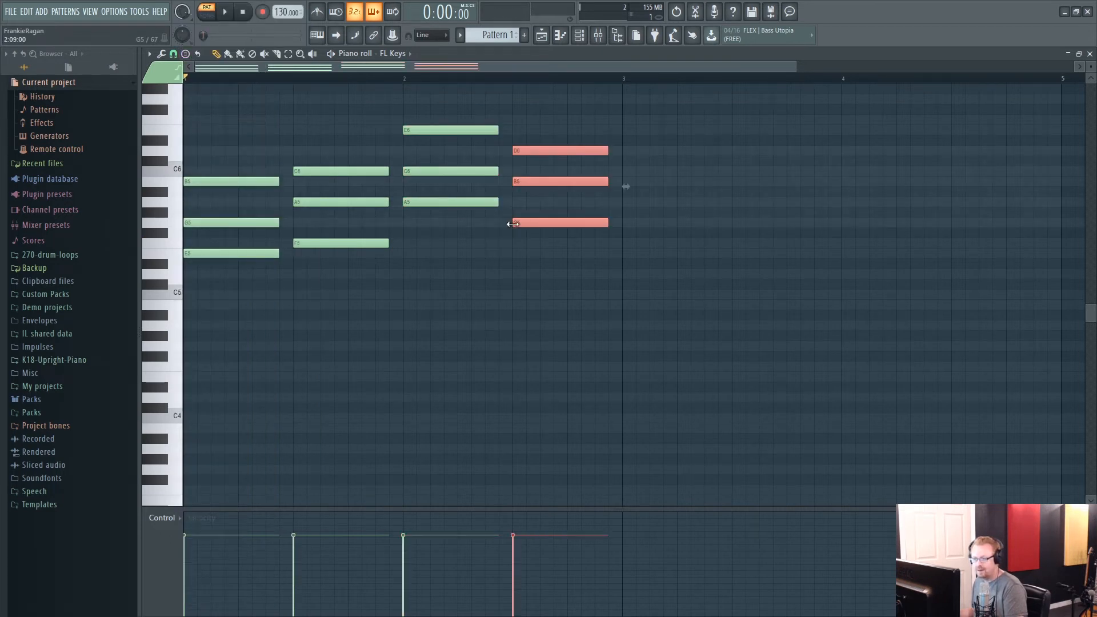
pyautogui.click(223, 12)
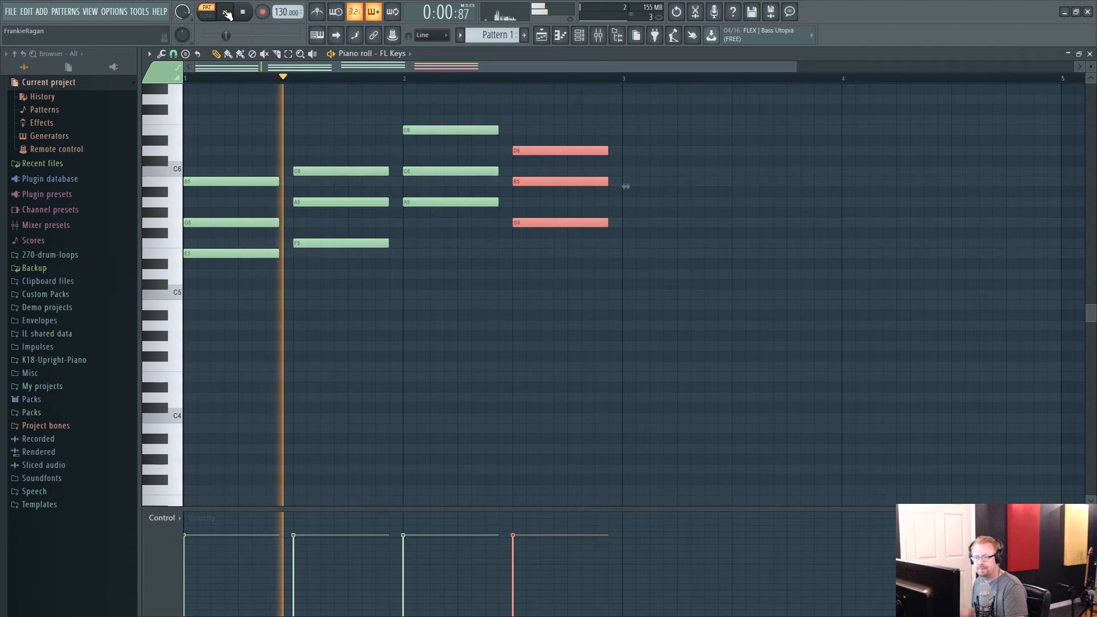
pyautogui.click(224, 12)
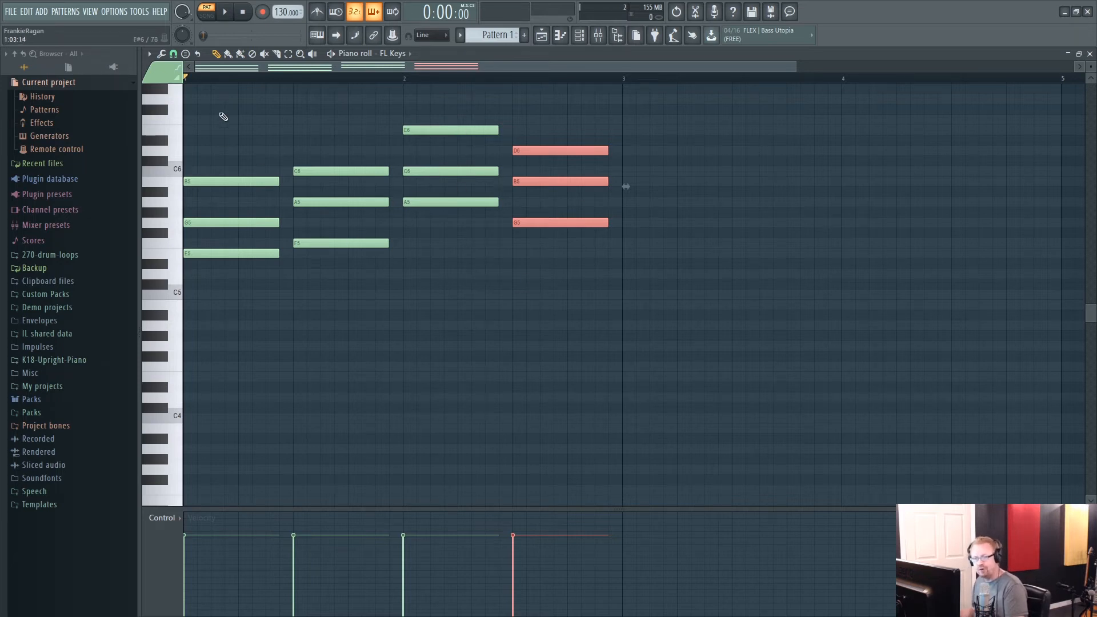
# Step: Drop the top notes of the third and fourth chords an octave and audition the revoicing
pyautogui.click(224, 12)
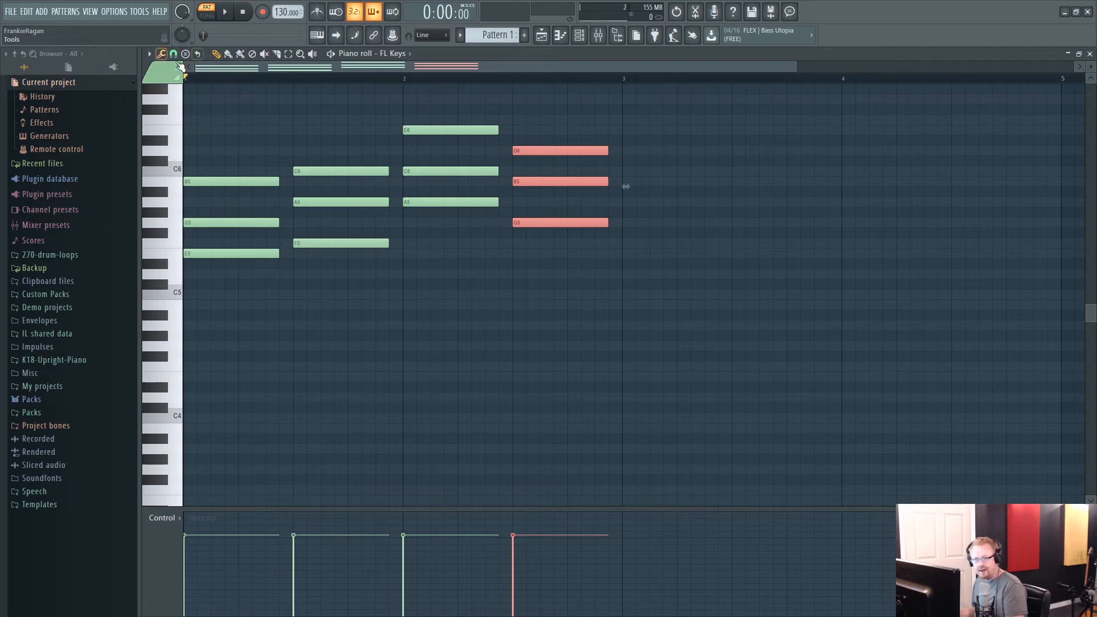
pyautogui.click(288, 54)
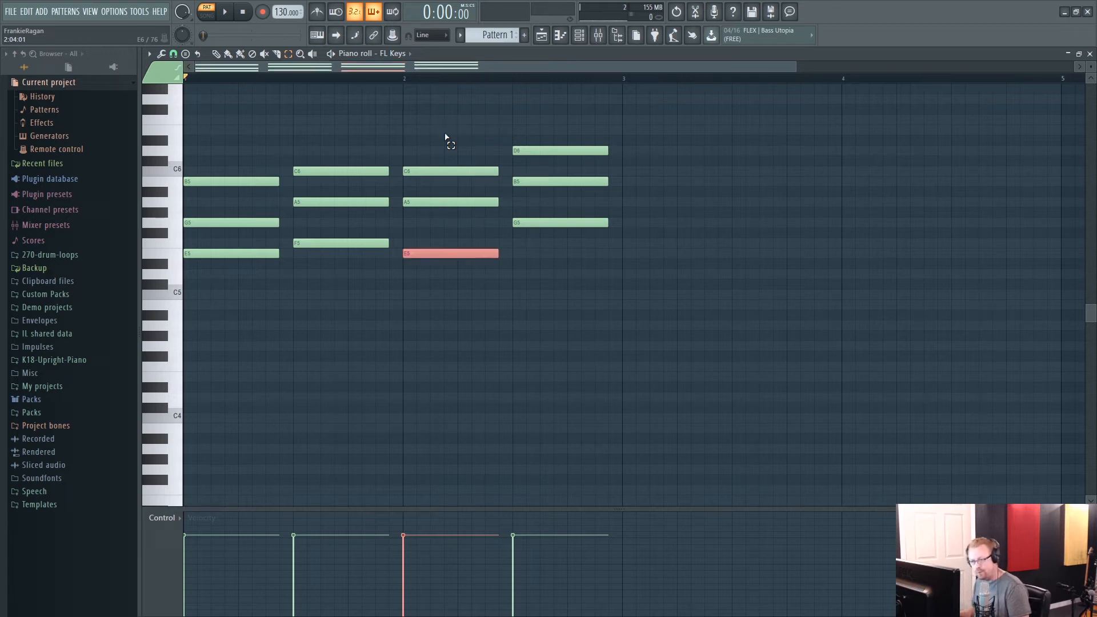
pyautogui.moveTo(439, 254)
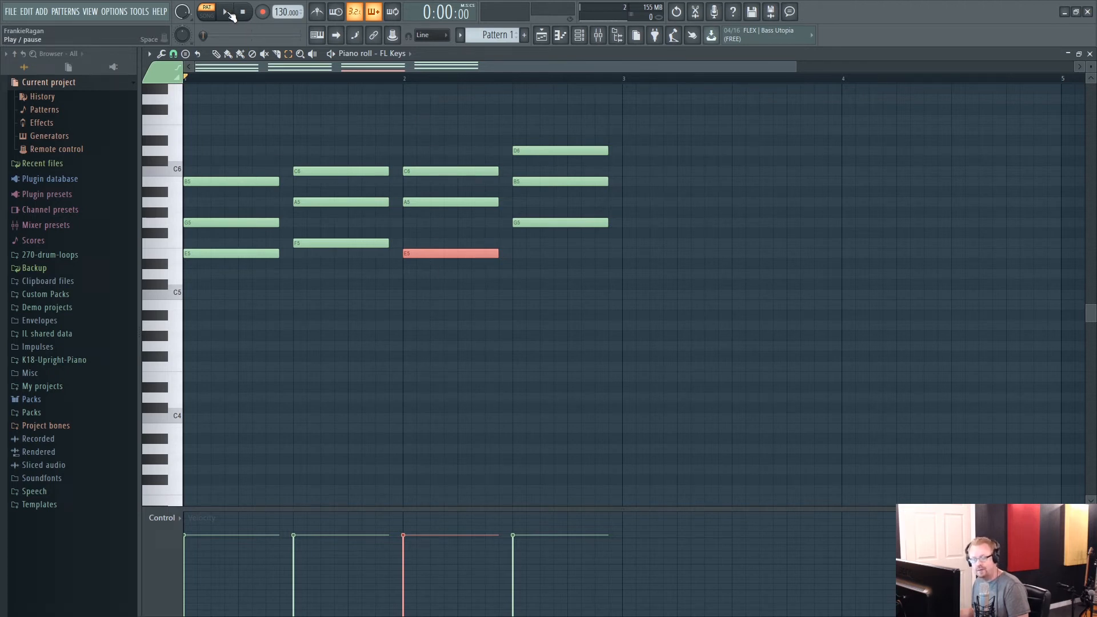
pyautogui.click(224, 12)
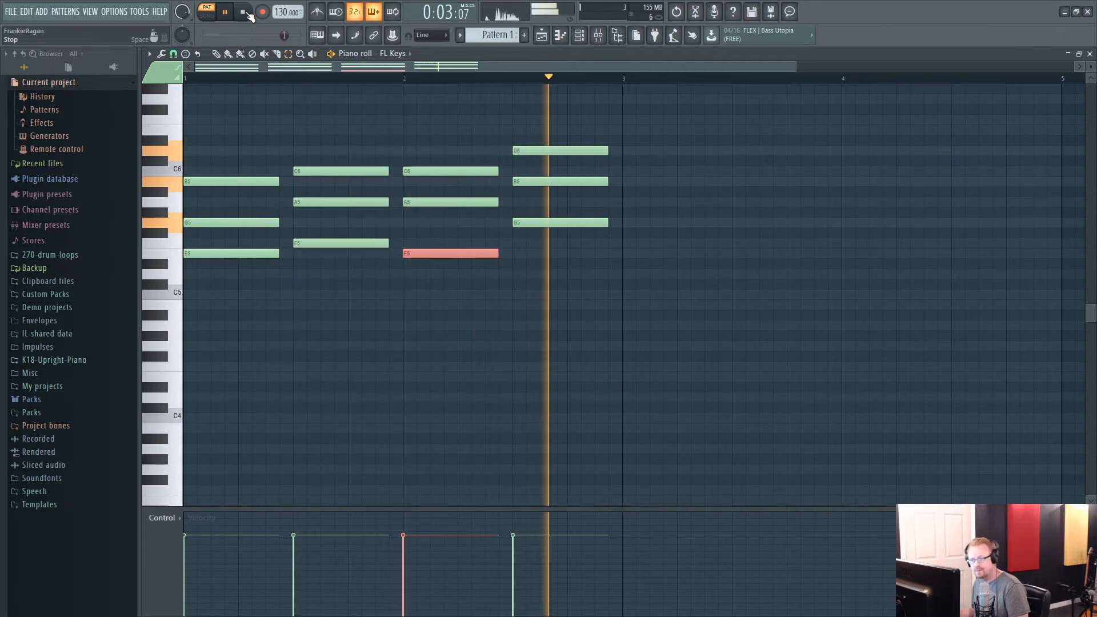
pyautogui.click(242, 11)
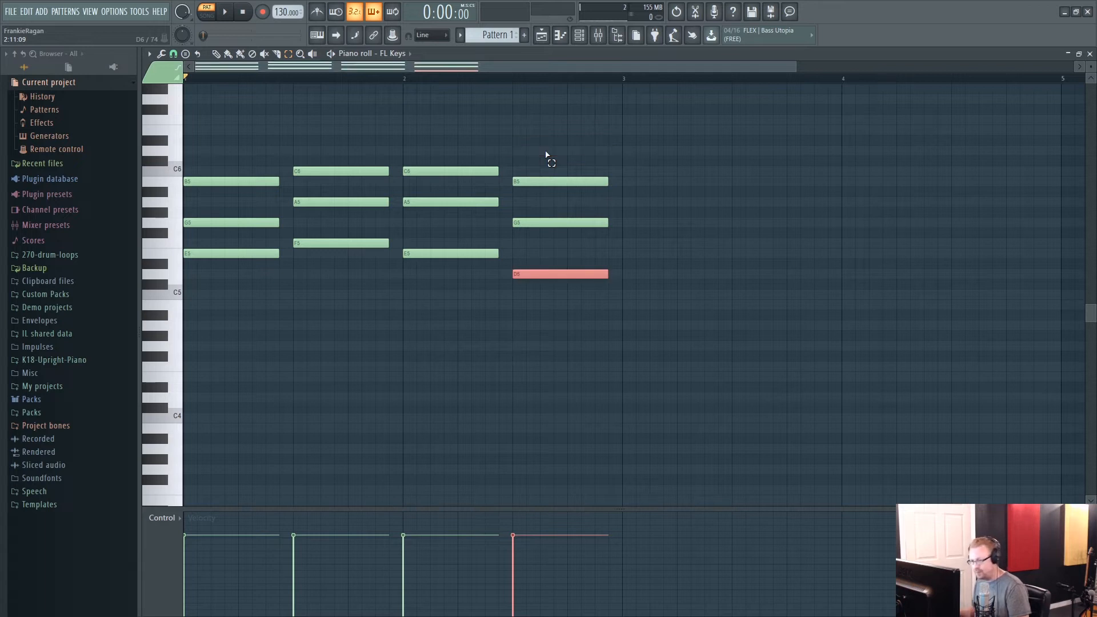
pyautogui.click(224, 11)
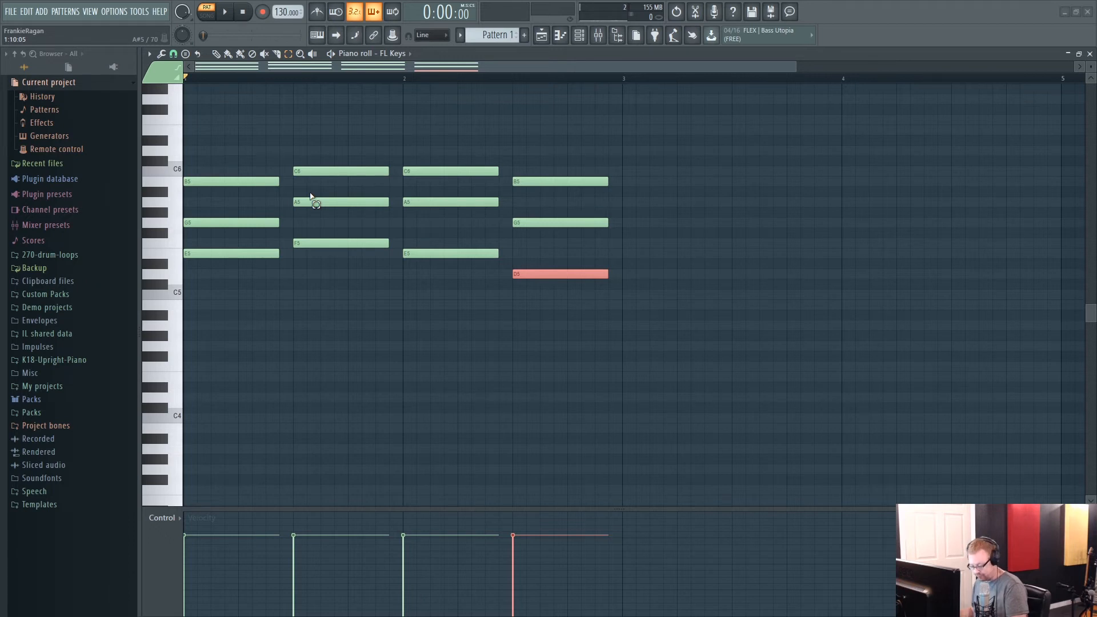
pyautogui.moveTo(752, 223)
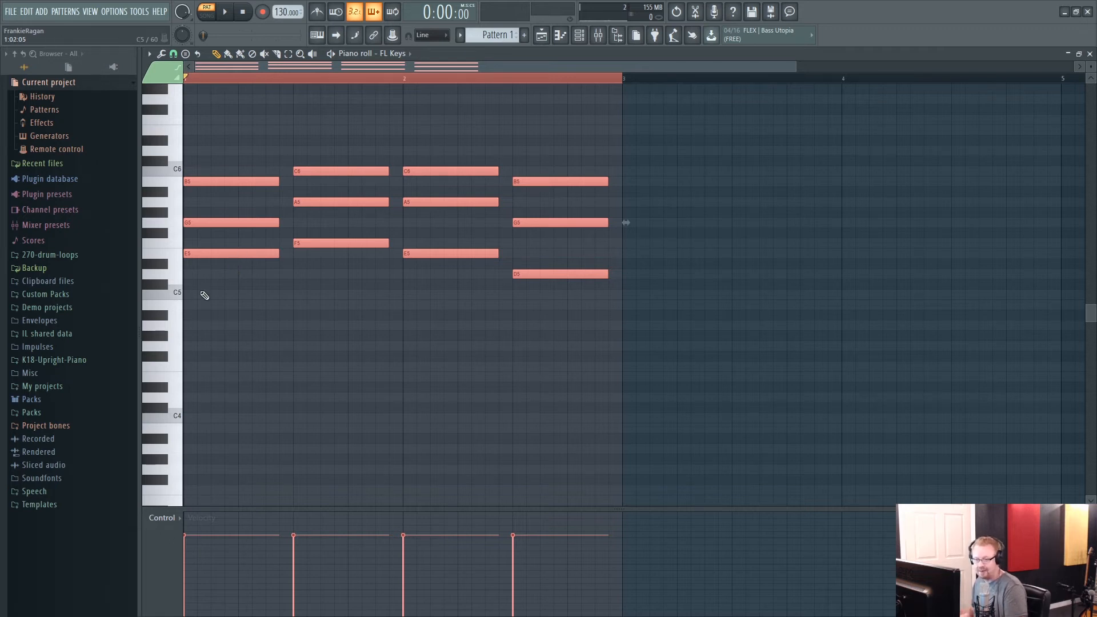
pyautogui.moveTo(186, 293)
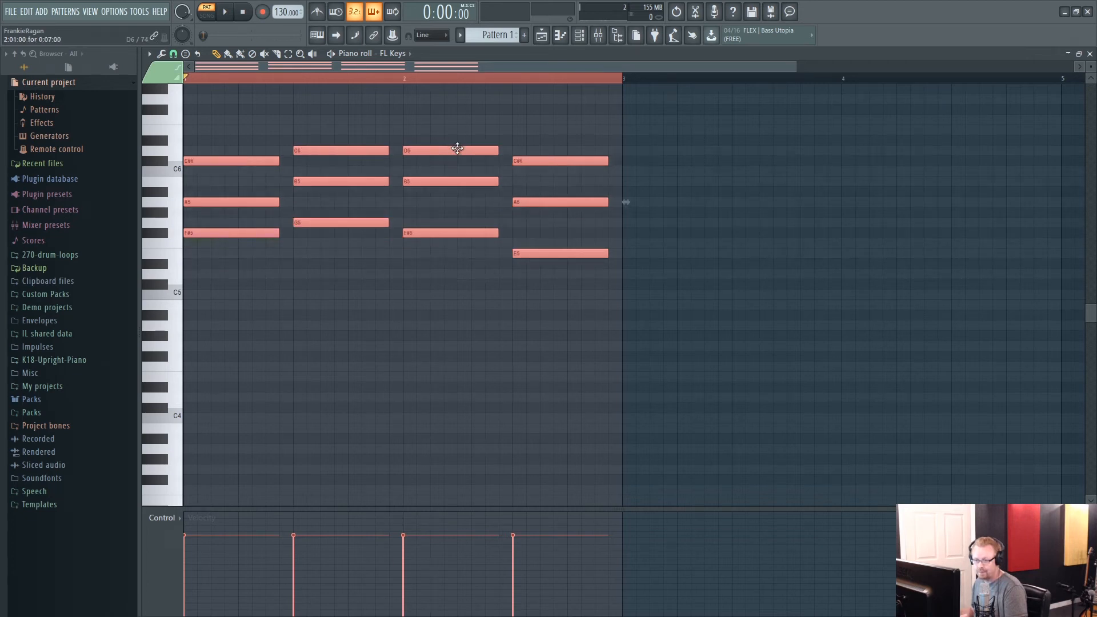
pyautogui.moveTo(224, 17)
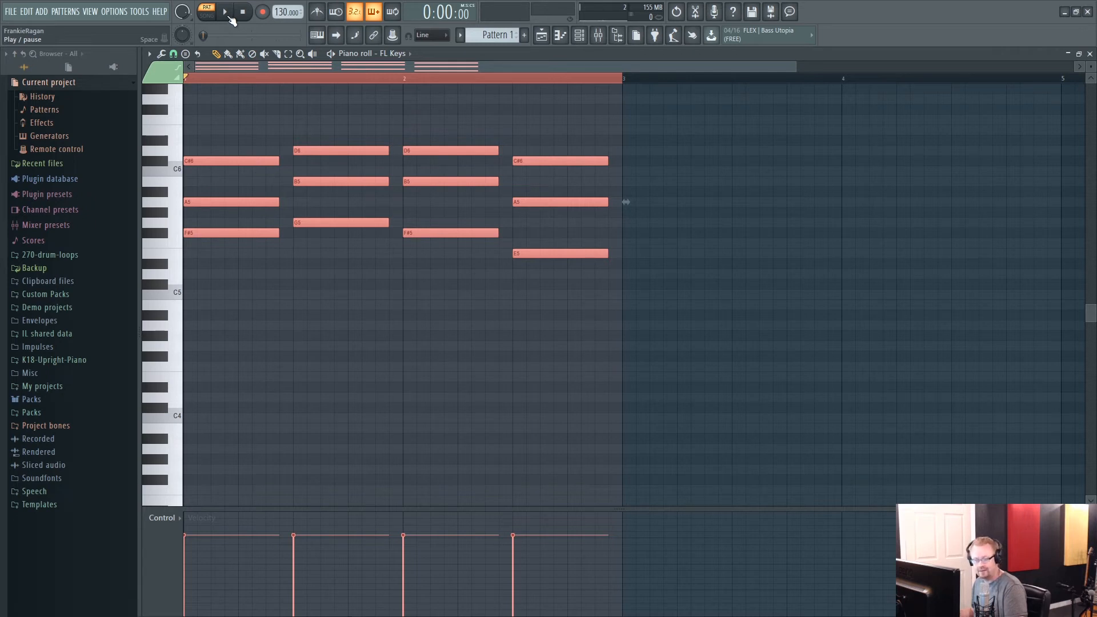
# Step: Play back the progression after transposing it up two semitones and down an octave
pyautogui.click(224, 11)
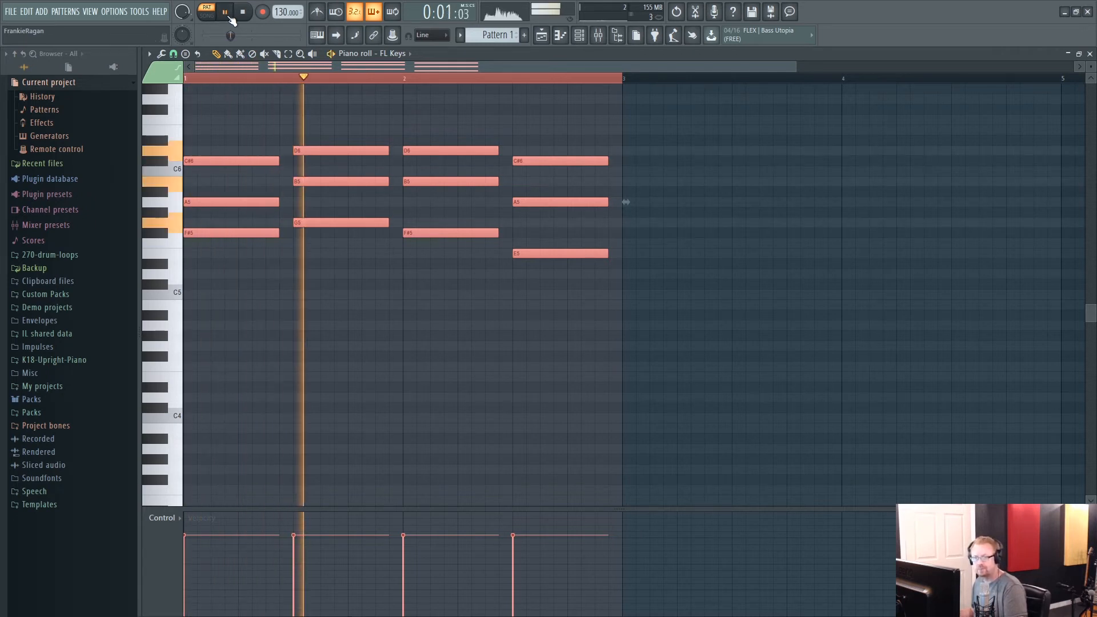
pyautogui.click(224, 12)
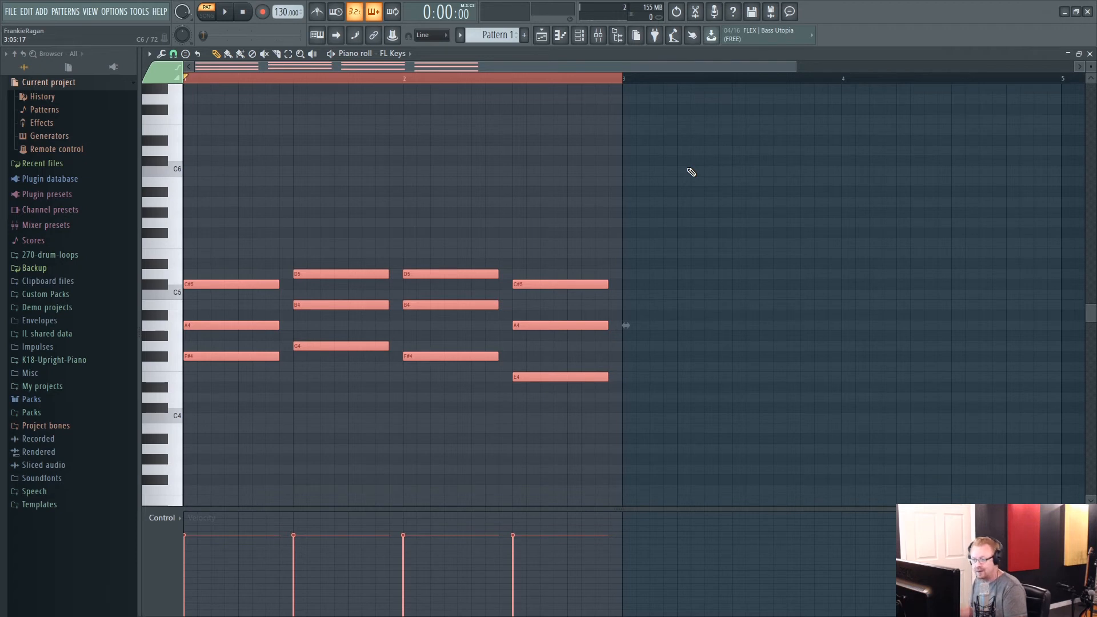
pyautogui.moveTo(596, 227)
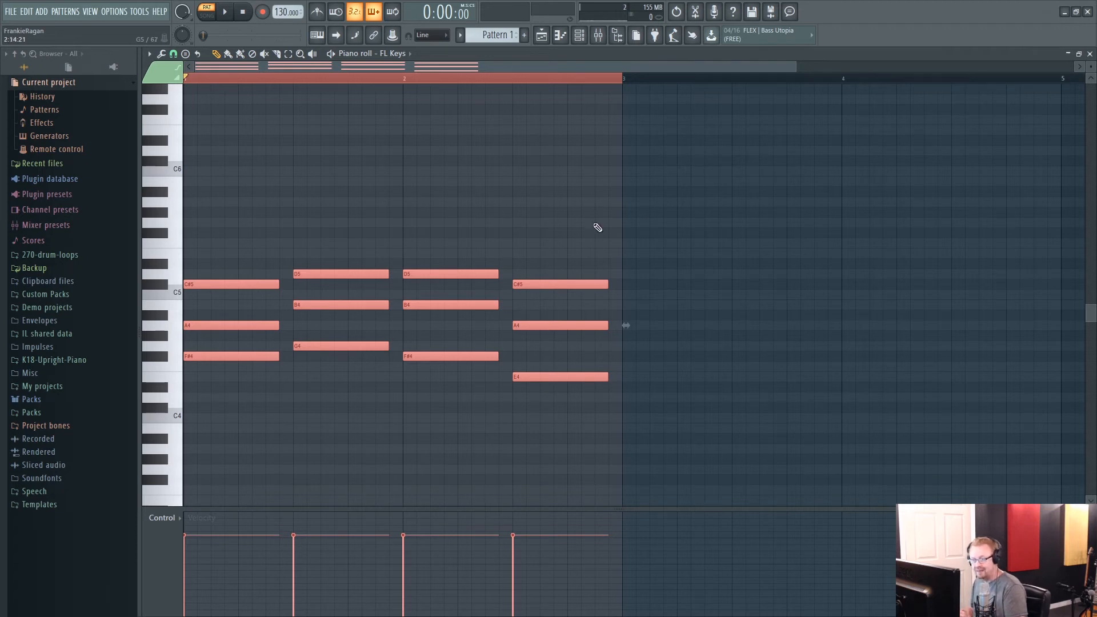
pyautogui.moveTo(591, 173)
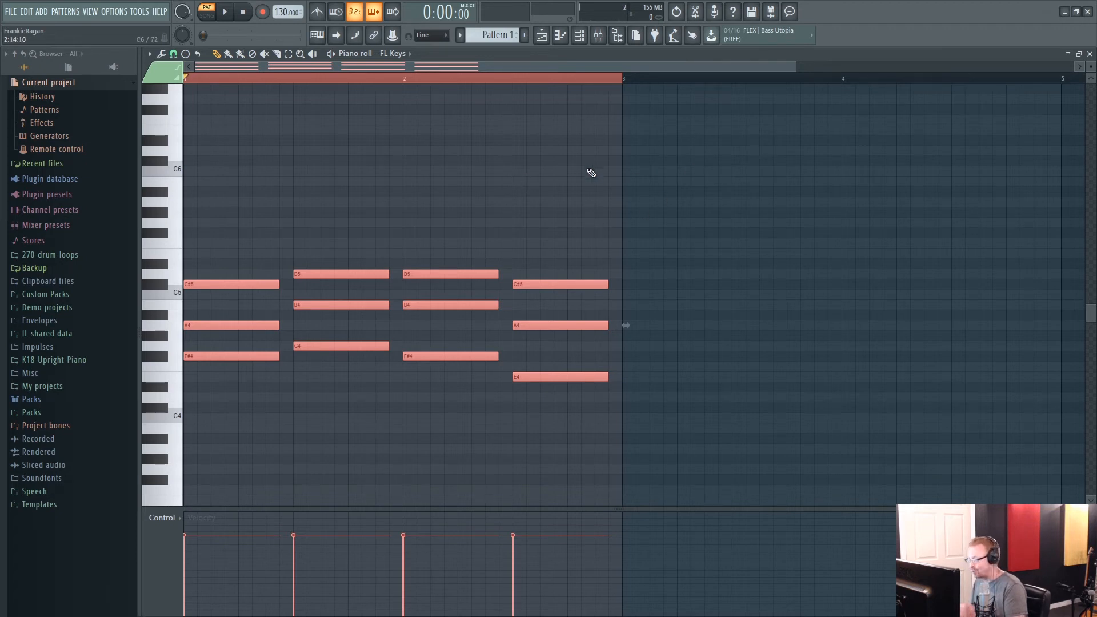
pyautogui.moveTo(608, 164)
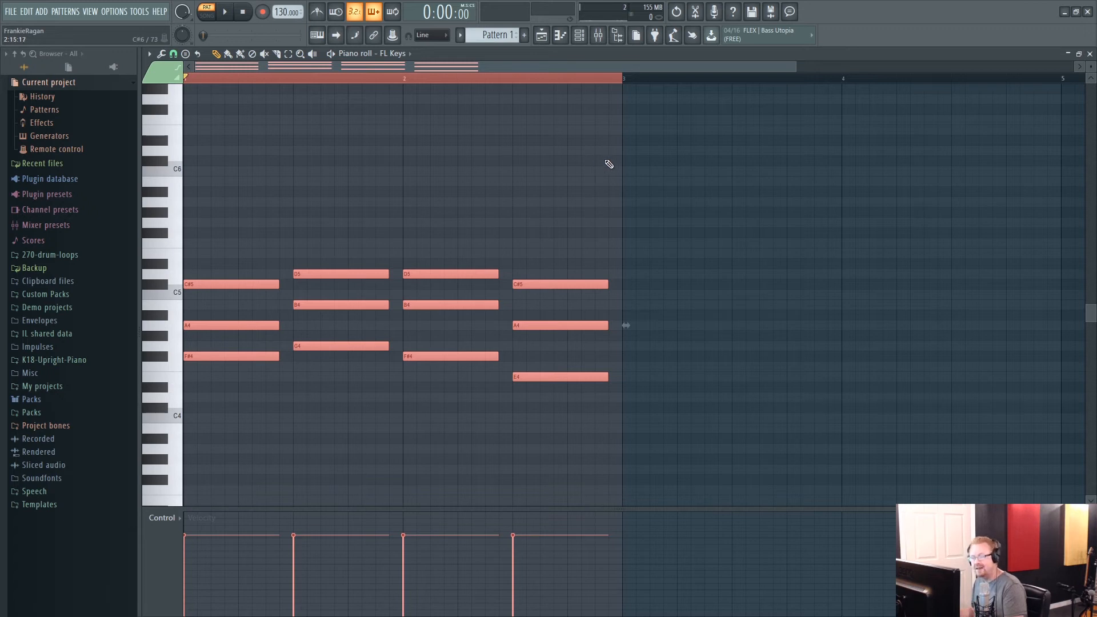
pyautogui.moveTo(558, 255)
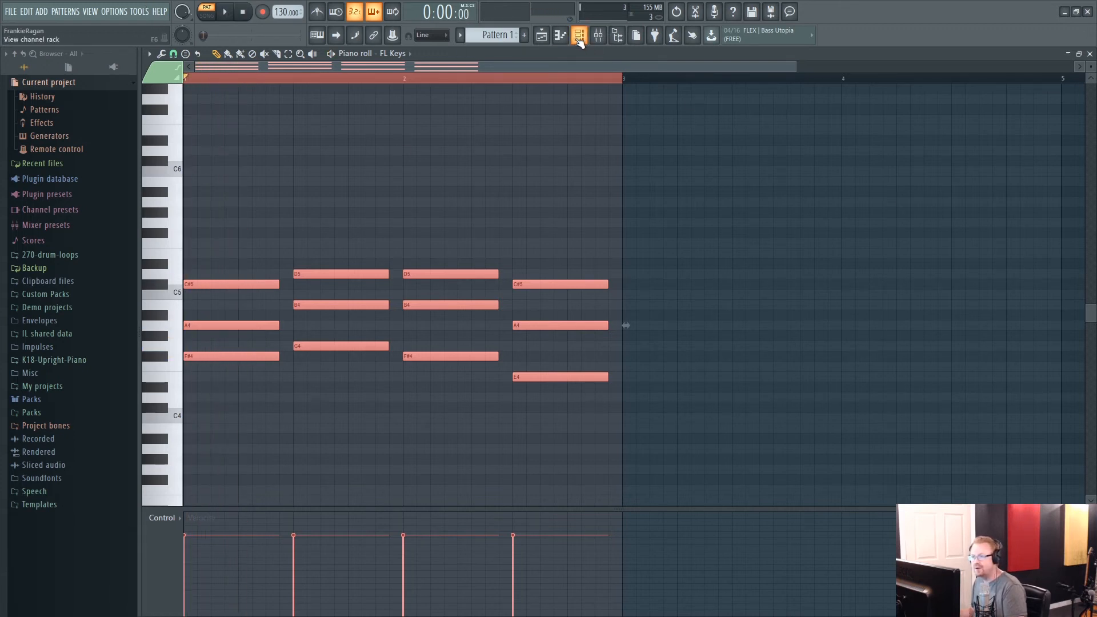
# Step: Replace the FL Keys channel with FLEX loaded with the Essential Pianos Steinway D preset
pyautogui.click(579, 35)
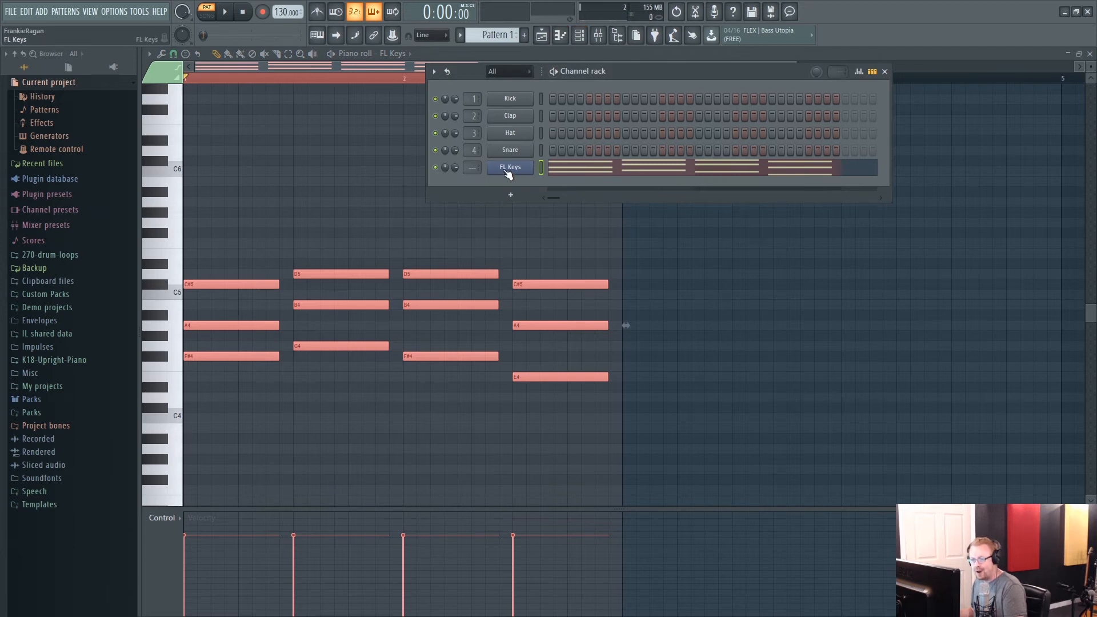
pyautogui.rightClick(510, 167)
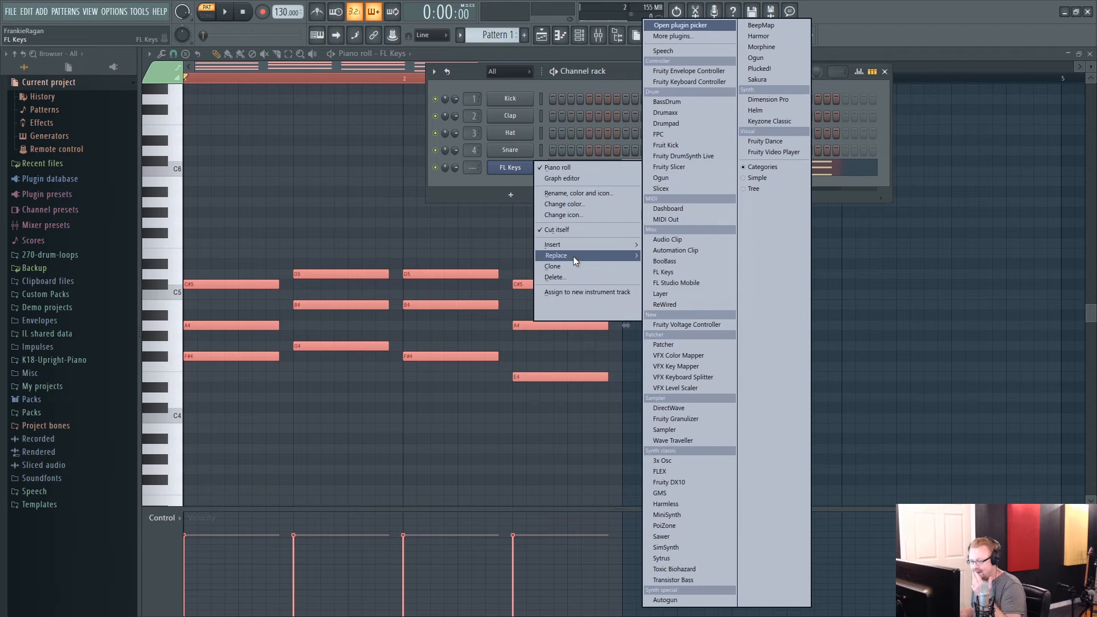
pyautogui.moveTo(698, 479)
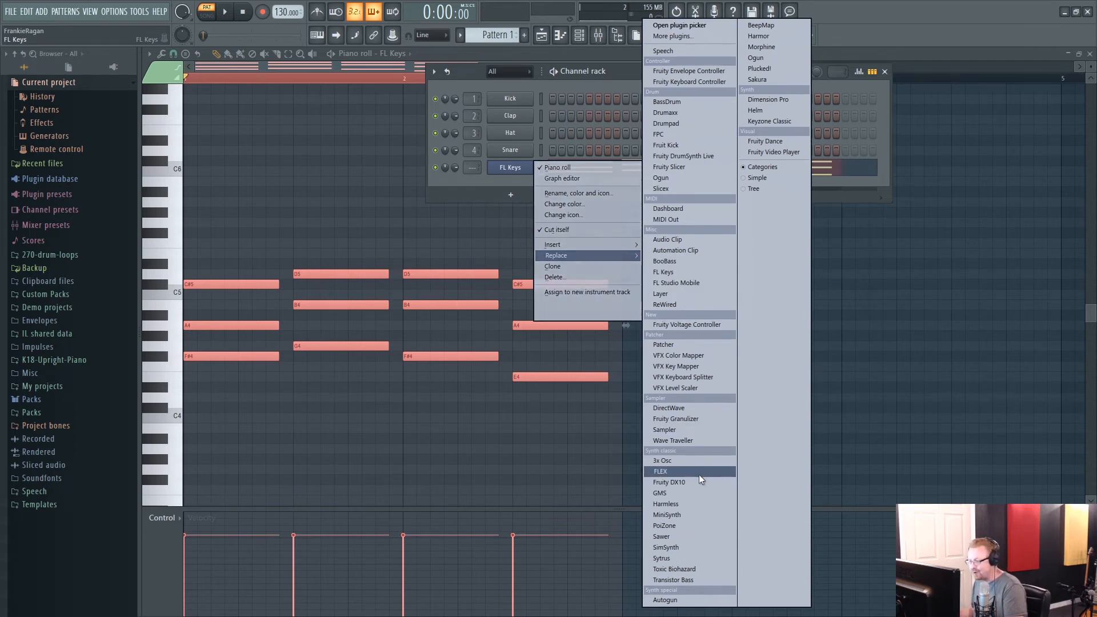
pyautogui.click(659, 471)
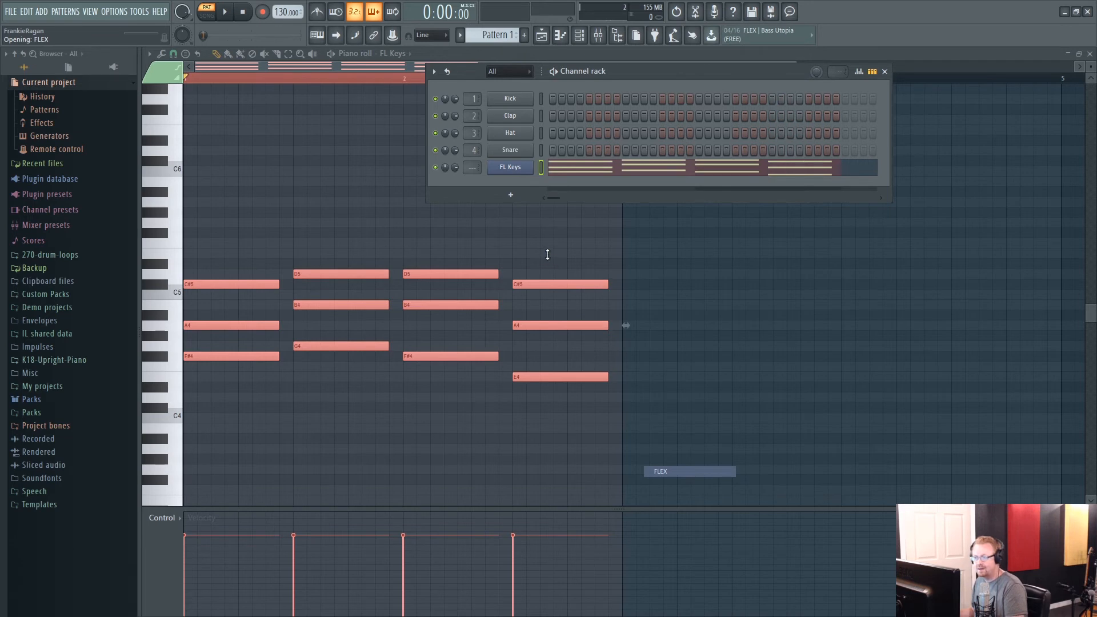
pyautogui.click(509, 166)
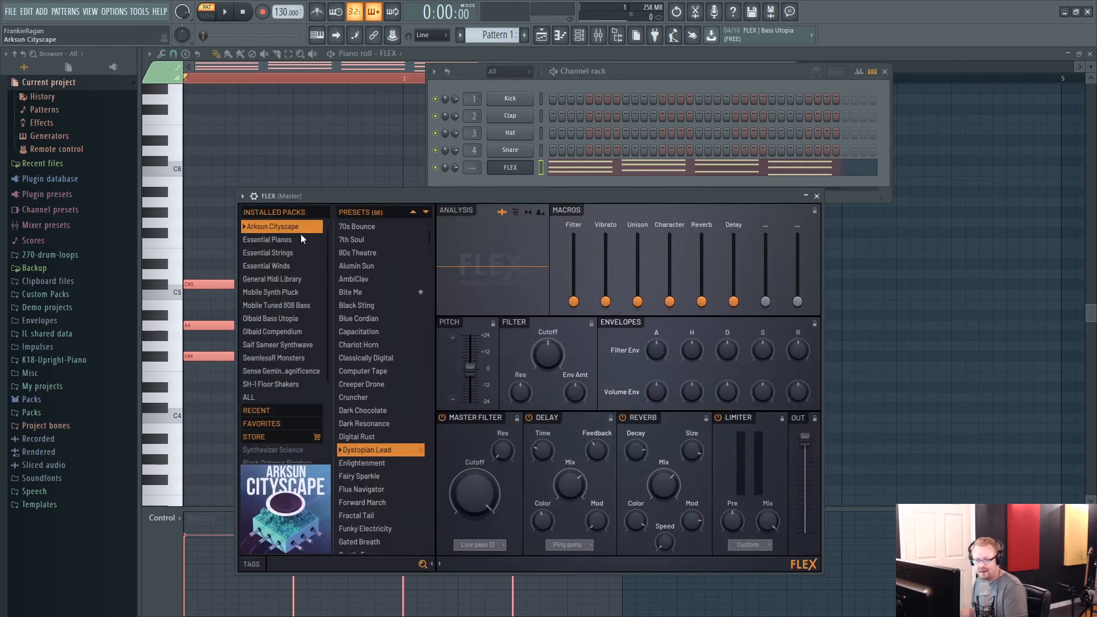
pyautogui.click(267, 239)
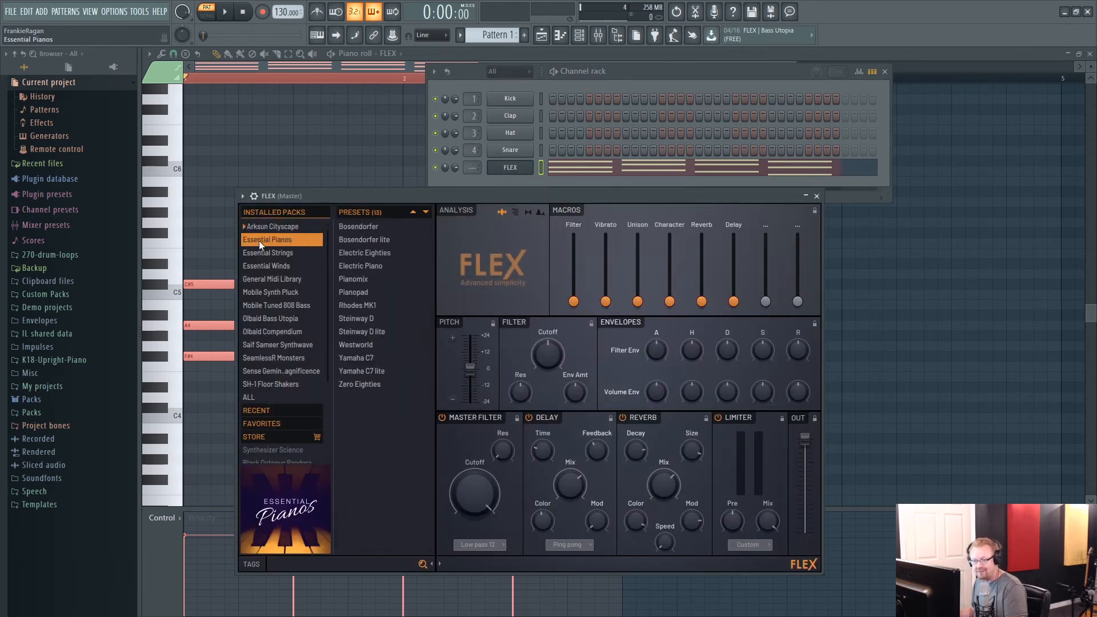
pyautogui.click(357, 319)
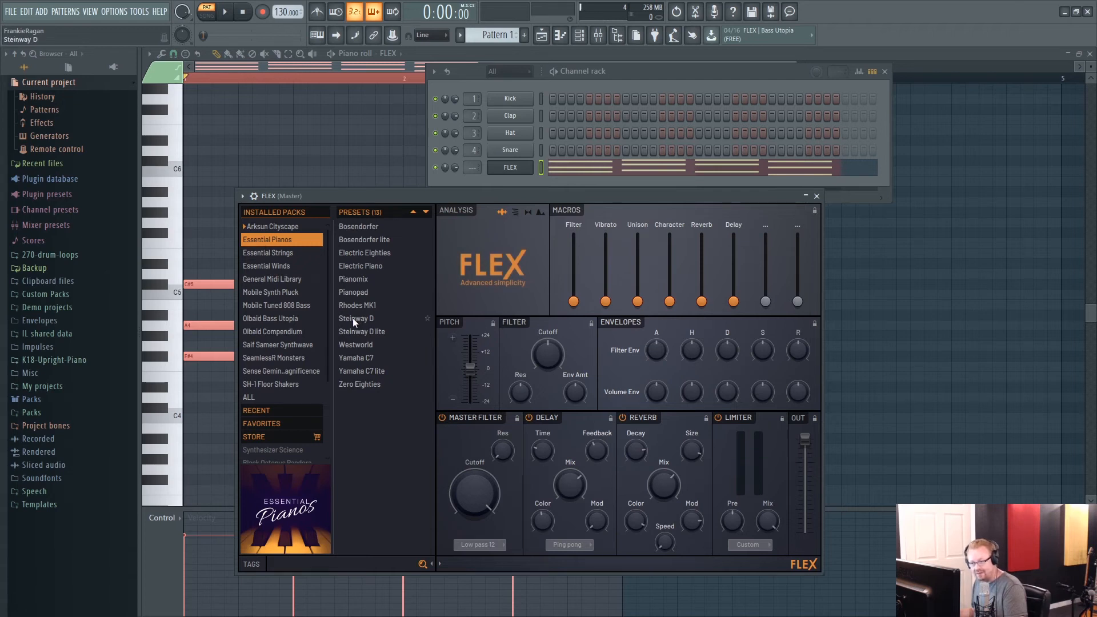
pyautogui.click(357, 319)
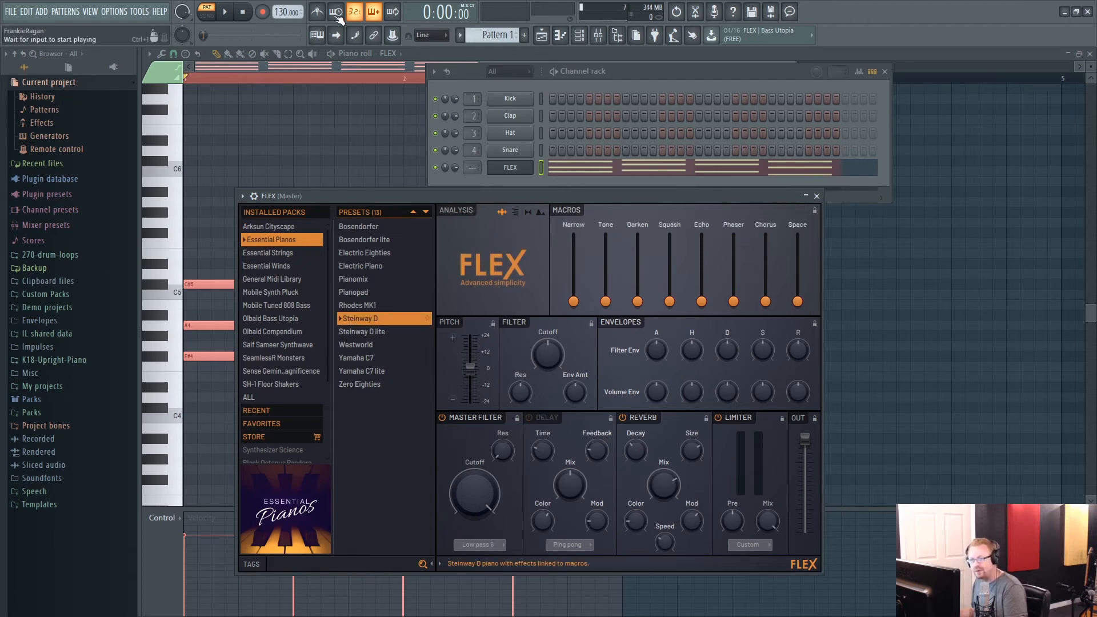
# Step: Audition the piano sound and raise the Chorus and Space macros
pyautogui.click(225, 11)
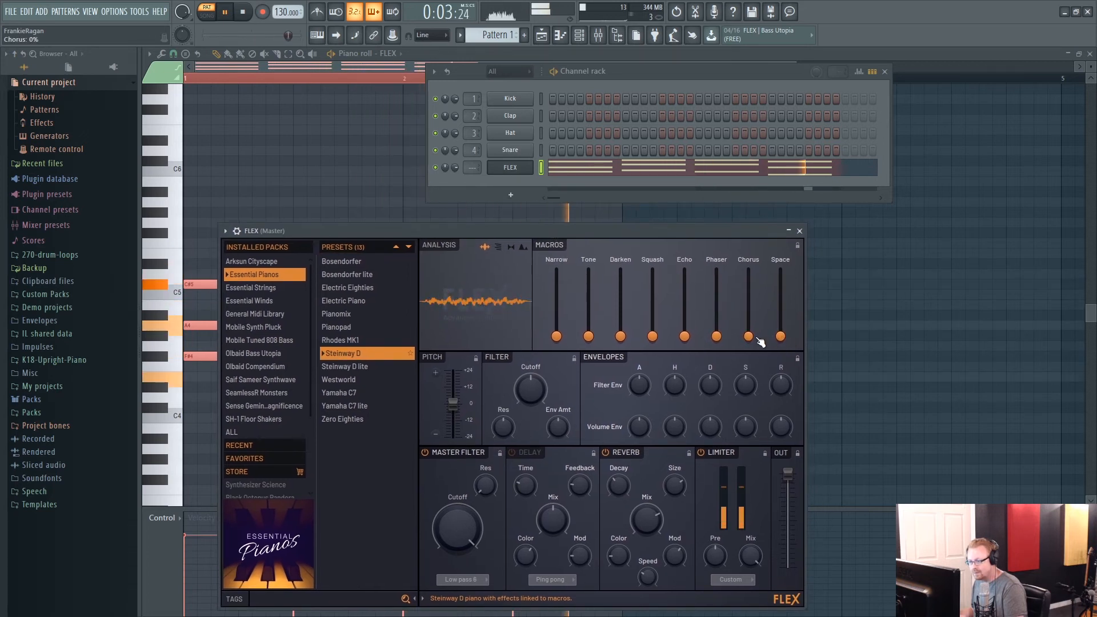
pyautogui.moveTo(748, 336); pyautogui.dragTo(747, 293)
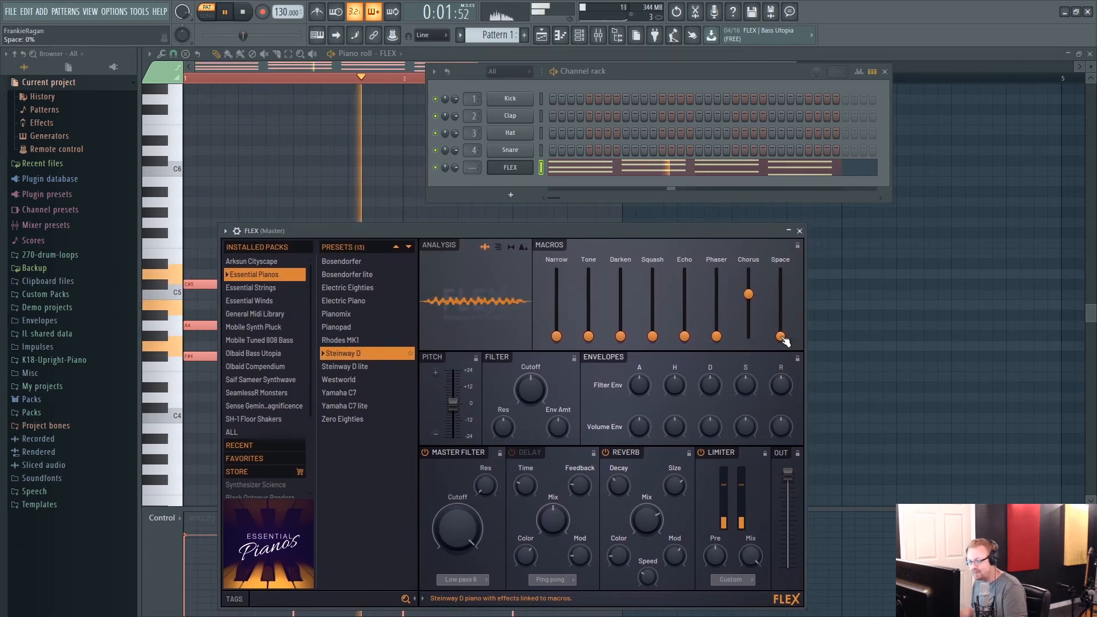
pyautogui.moveTo(780, 336); pyautogui.dragTo(780, 277)
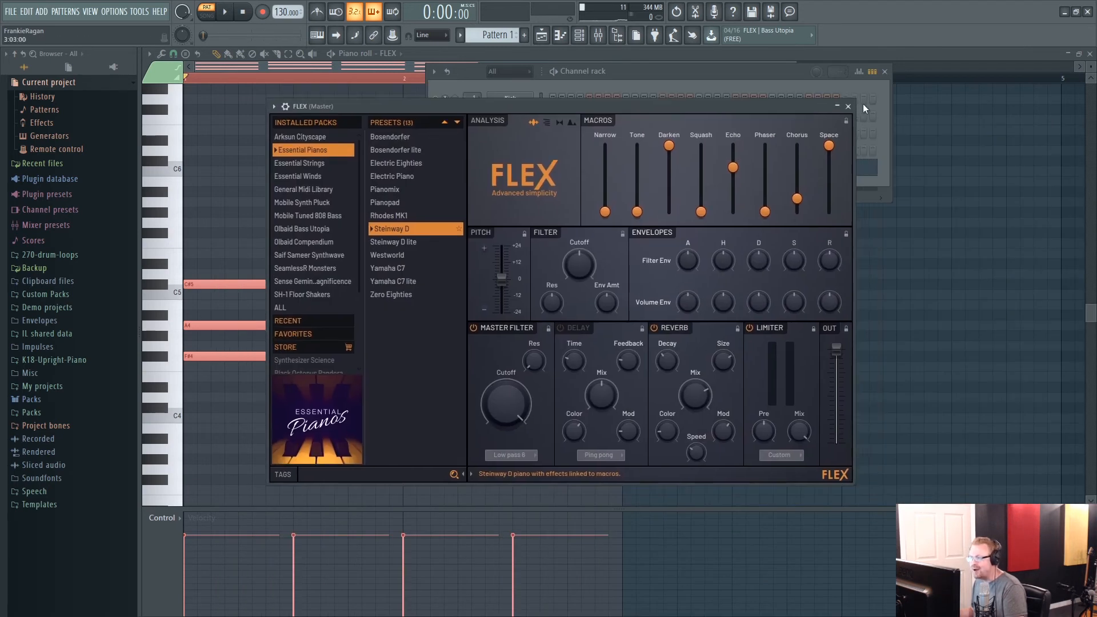
# Step: Close FLEX and write the new Dm F C G progression on a fresh Notepad line
pyautogui.click(847, 106)
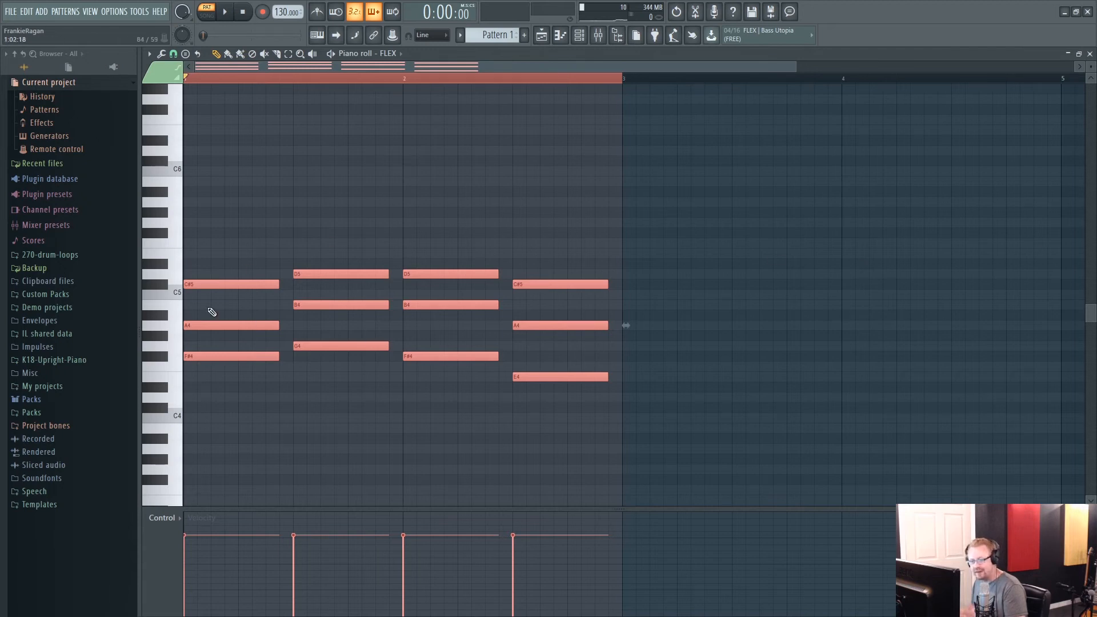
pyautogui.moveTo(264, 273)
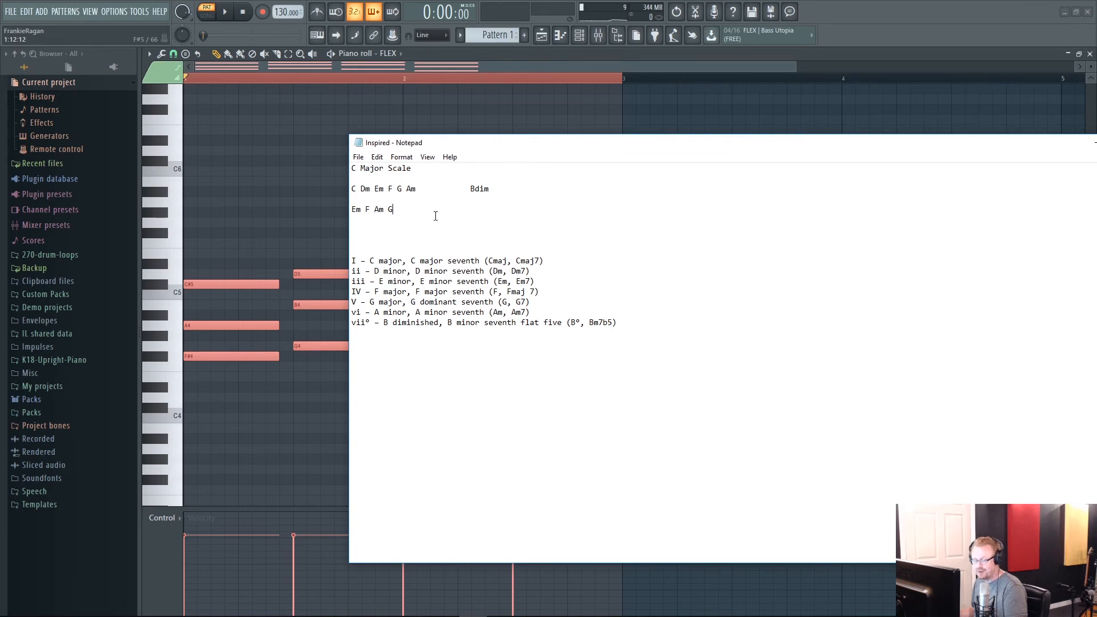
pyautogui.press('enter')
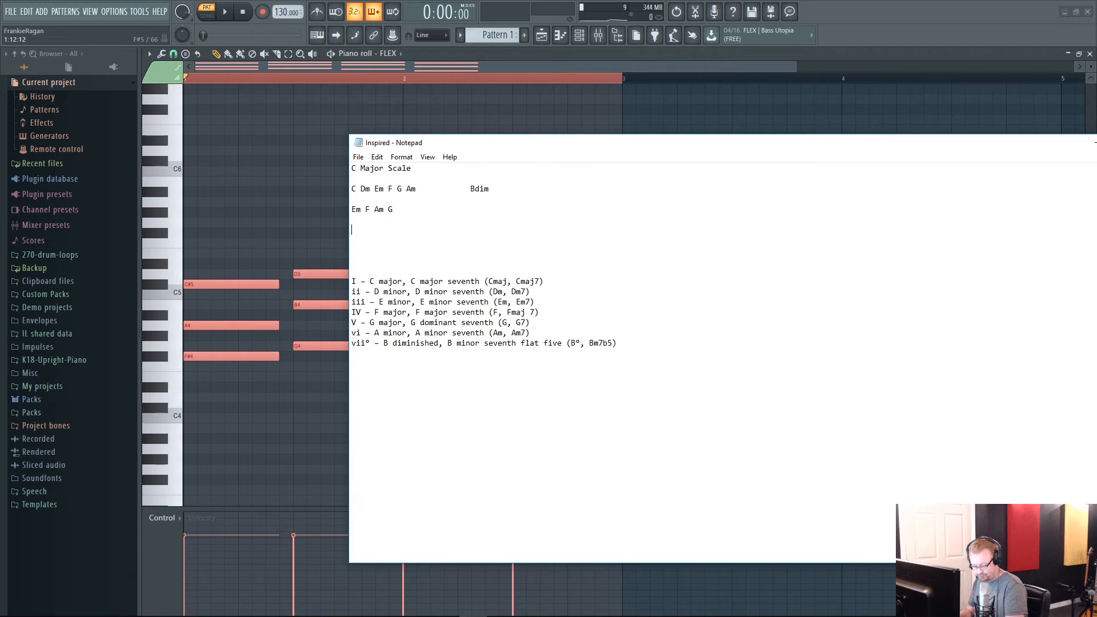
pyautogui.write('Dm F C')
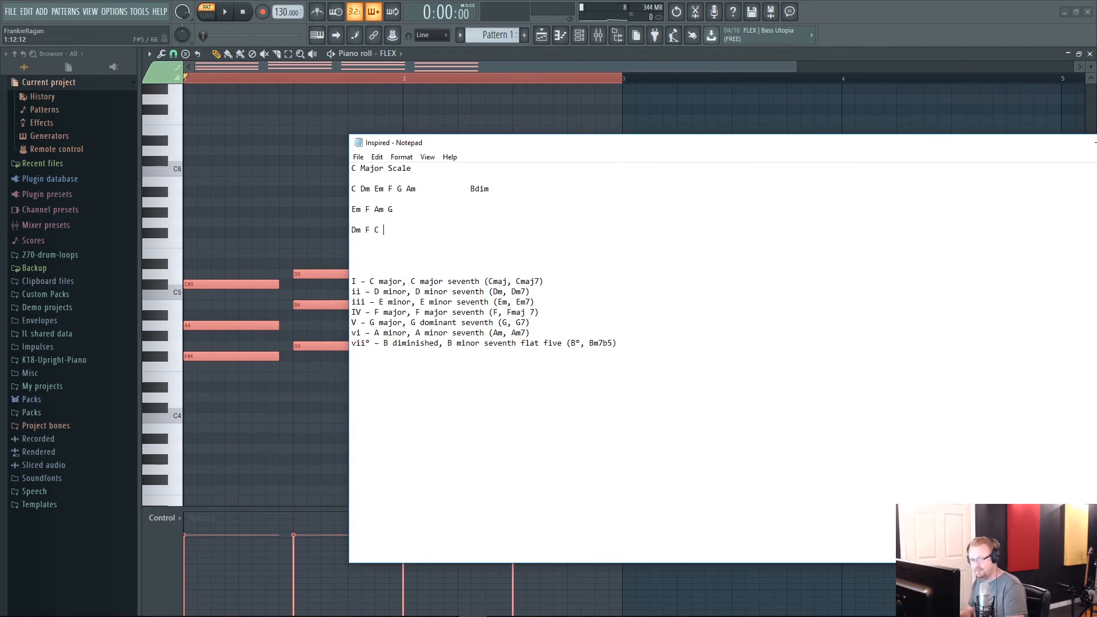
pyautogui.write('G')
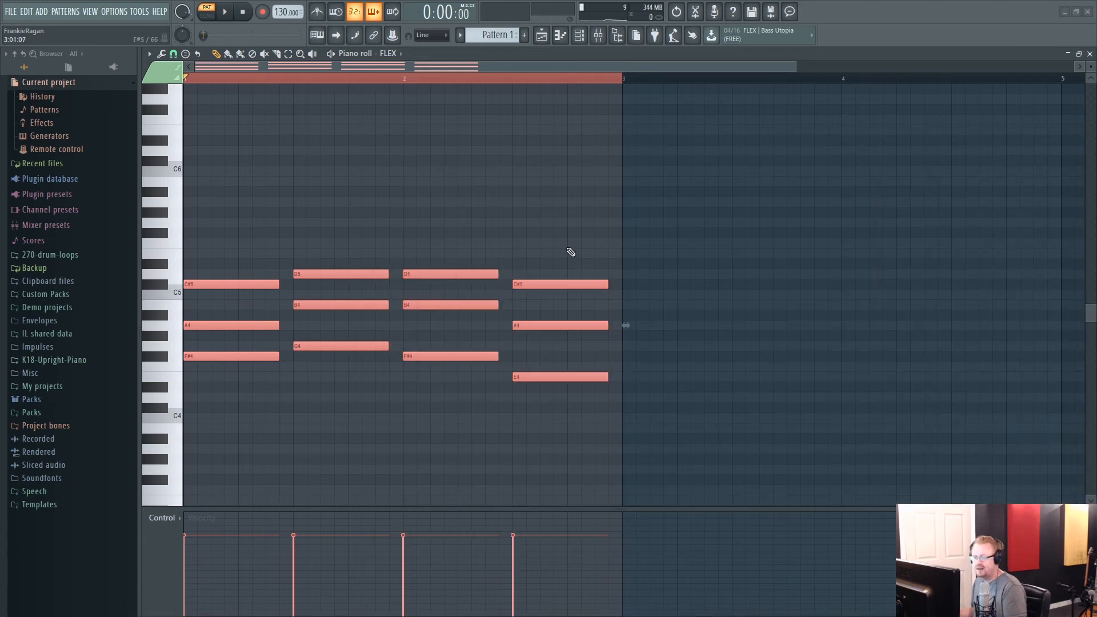
pyautogui.moveTo(531, 257)
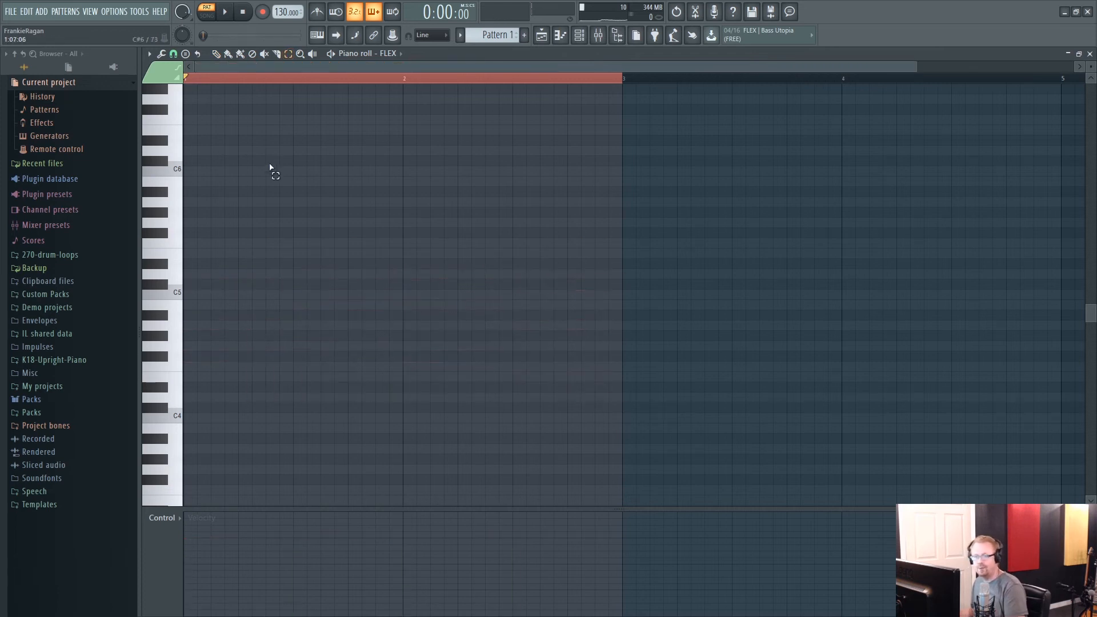
# Step: Stamp a D minor triad, then major triads for F, C and G across the pattern
pyautogui.click(185, 54)
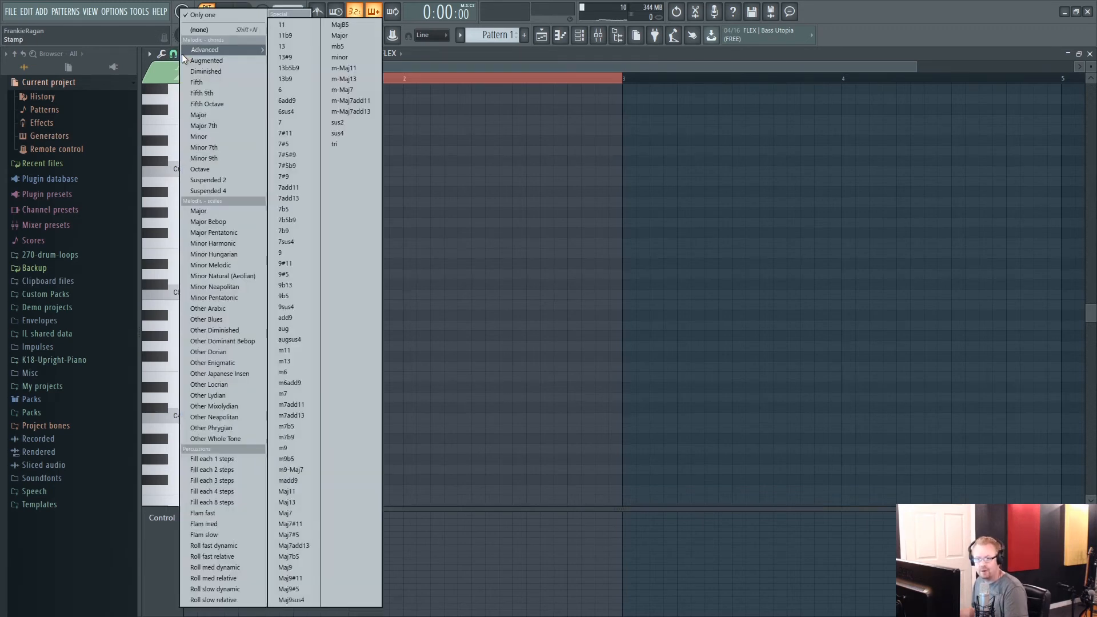
pyautogui.click(198, 136)
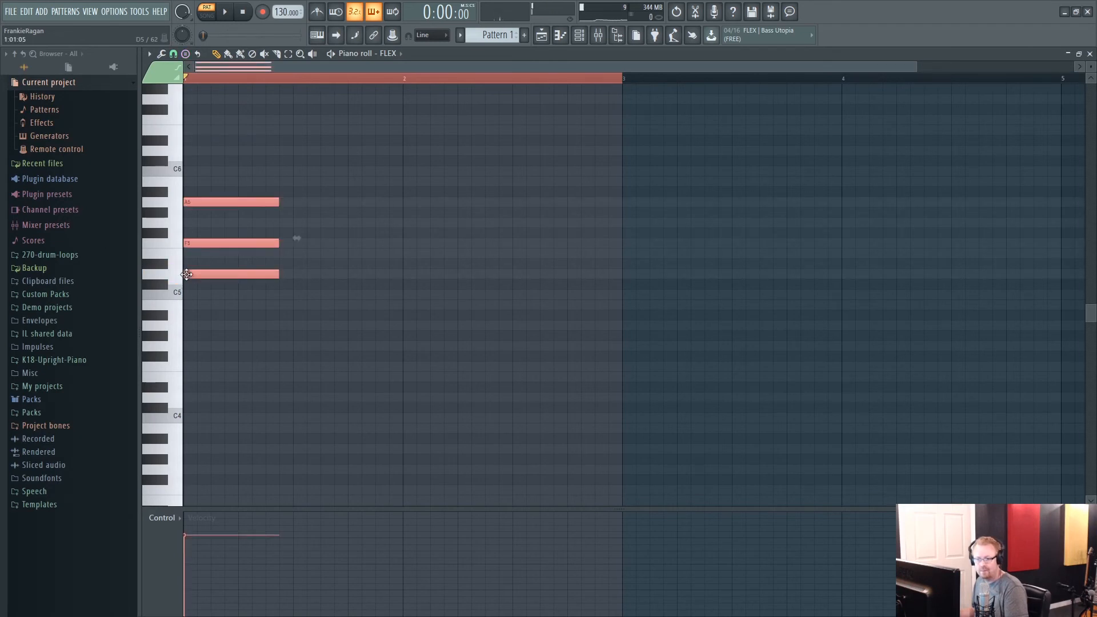
pyautogui.click(174, 54)
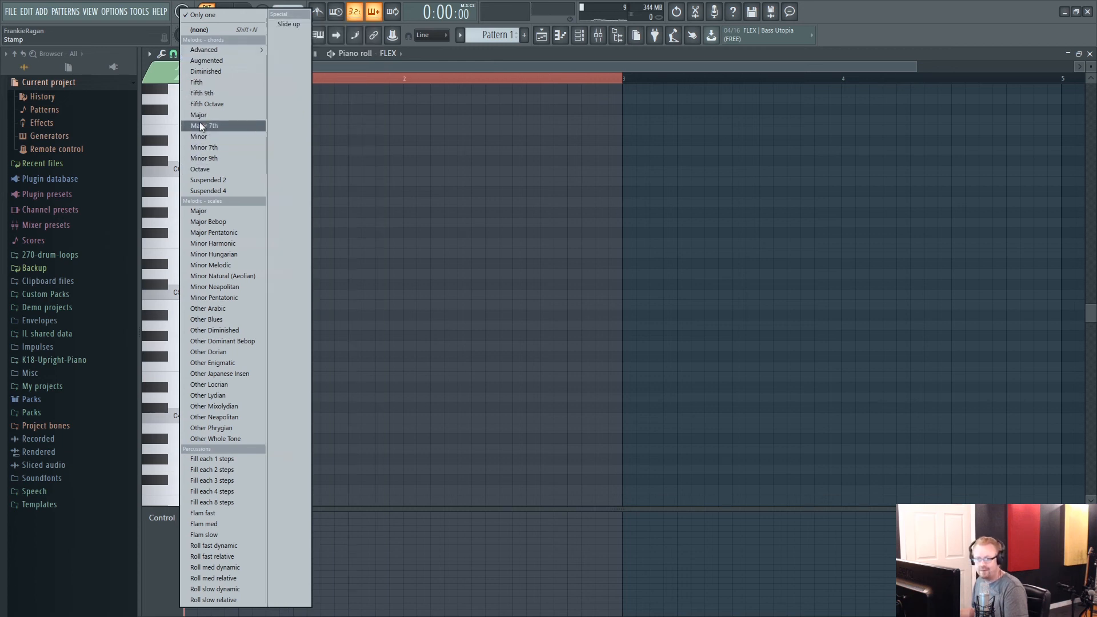
pyautogui.click(204, 126)
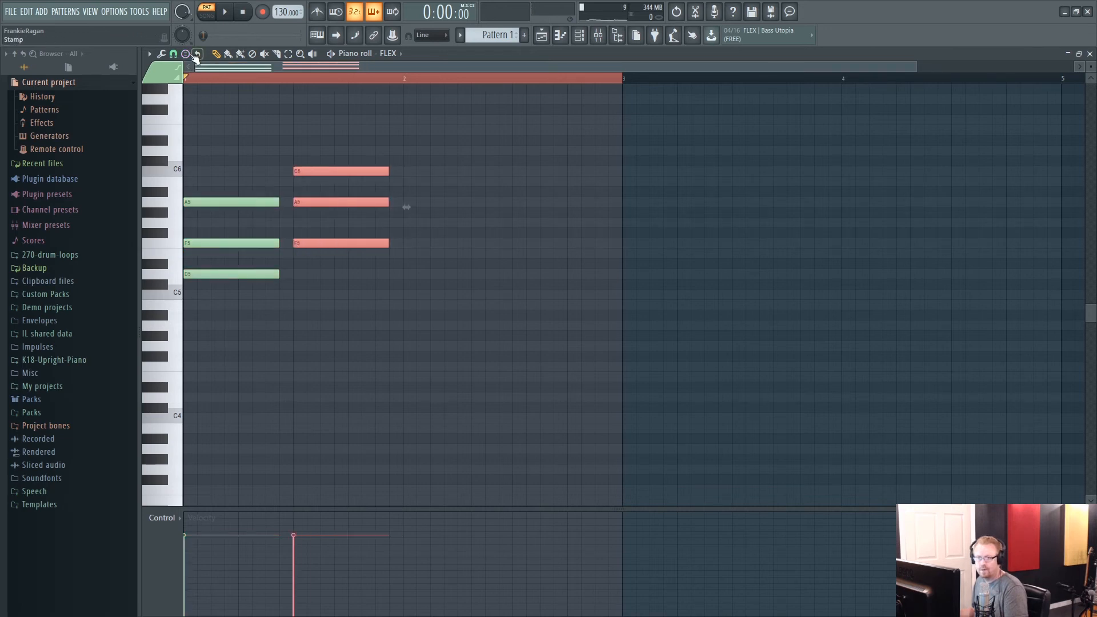
pyautogui.click(197, 53)
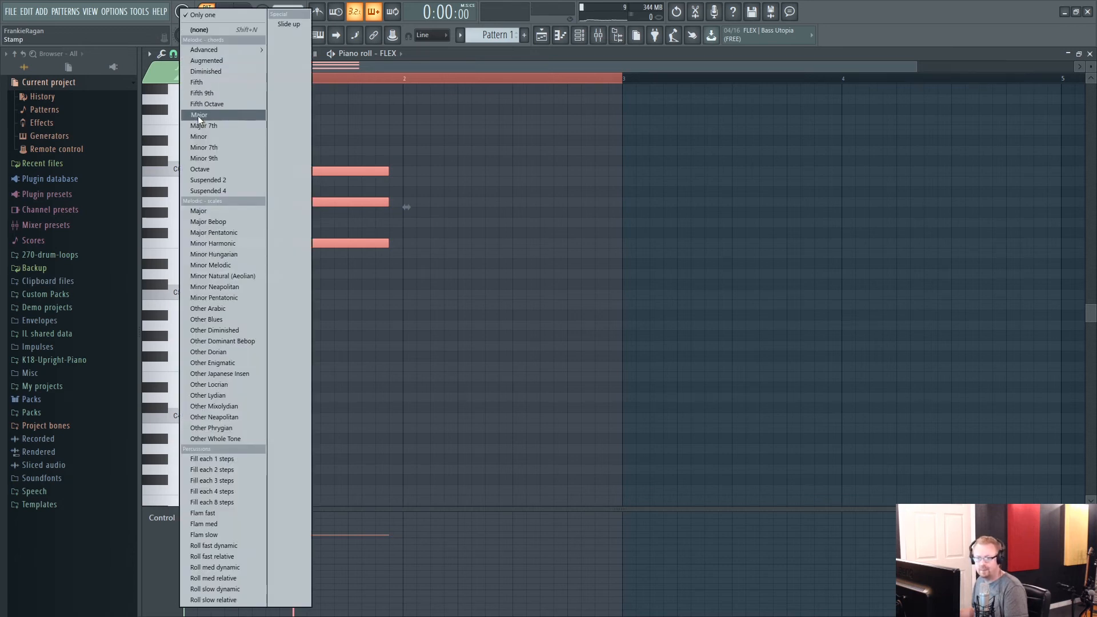
pyautogui.click(197, 115)
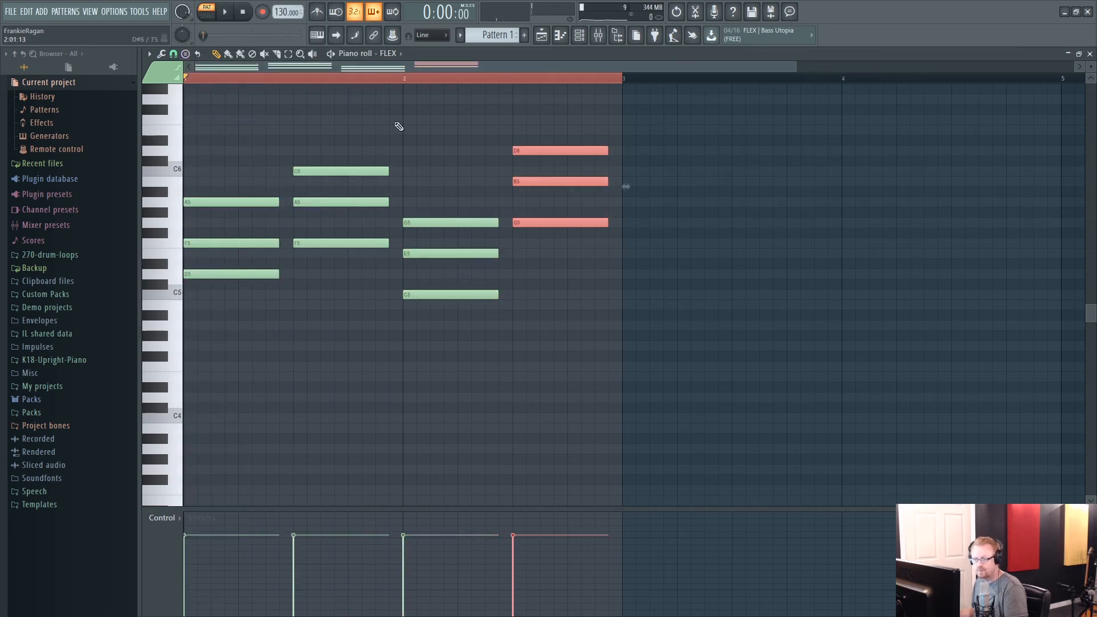
# Step: Listen to the Dm–F–C–G progression, shift chord notes an octave into closer inversions, and listen again
pyautogui.click(224, 11)
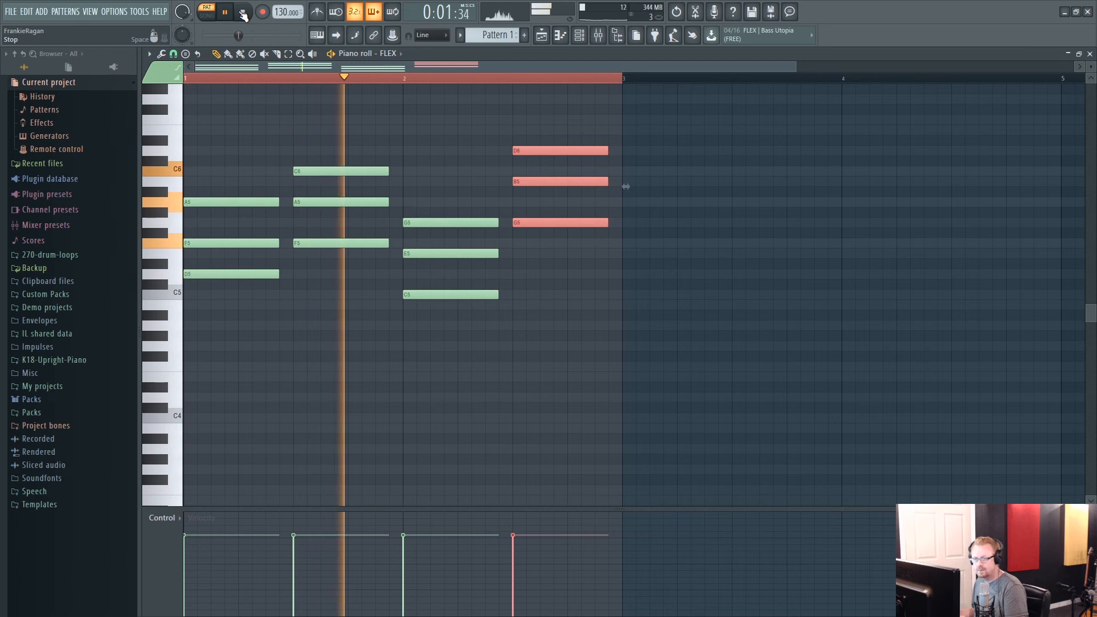
pyautogui.click(223, 12)
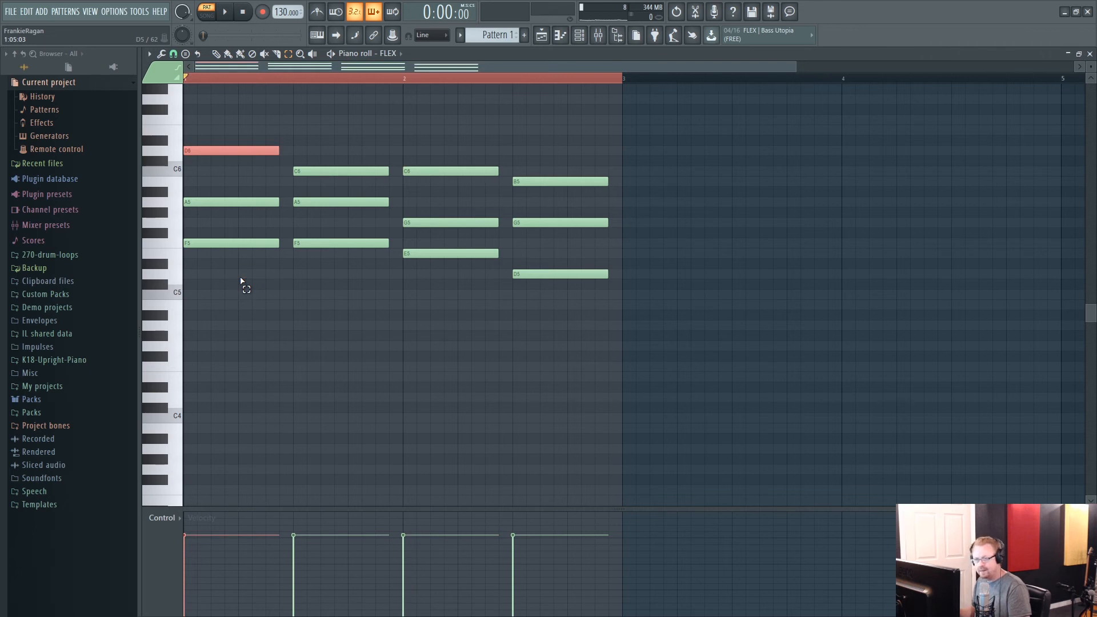
pyautogui.click(224, 11)
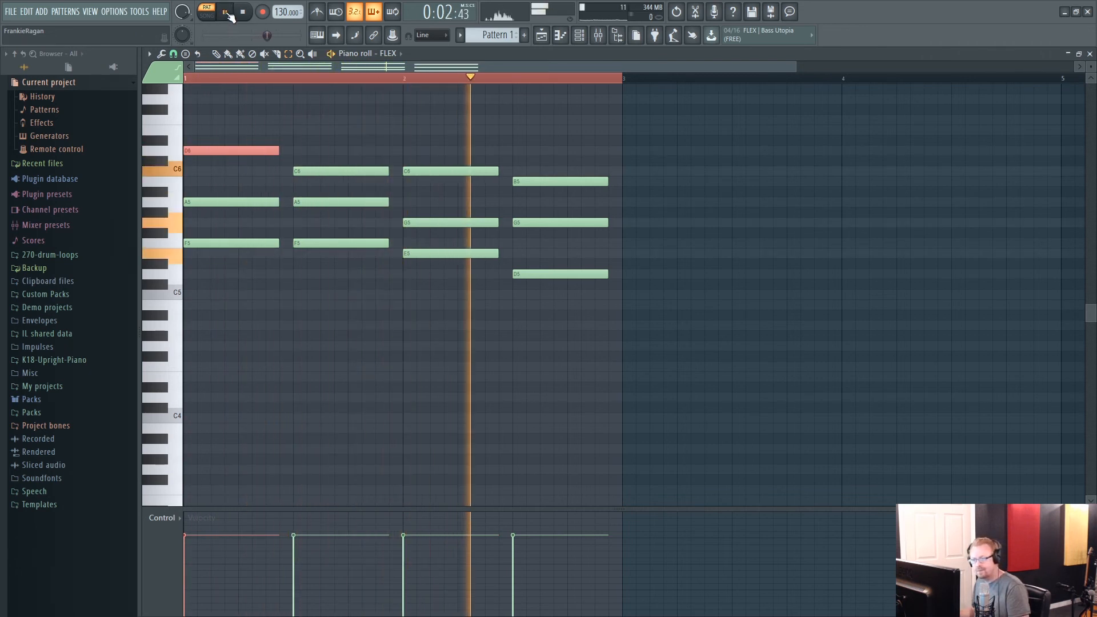
pyautogui.click(241, 12)
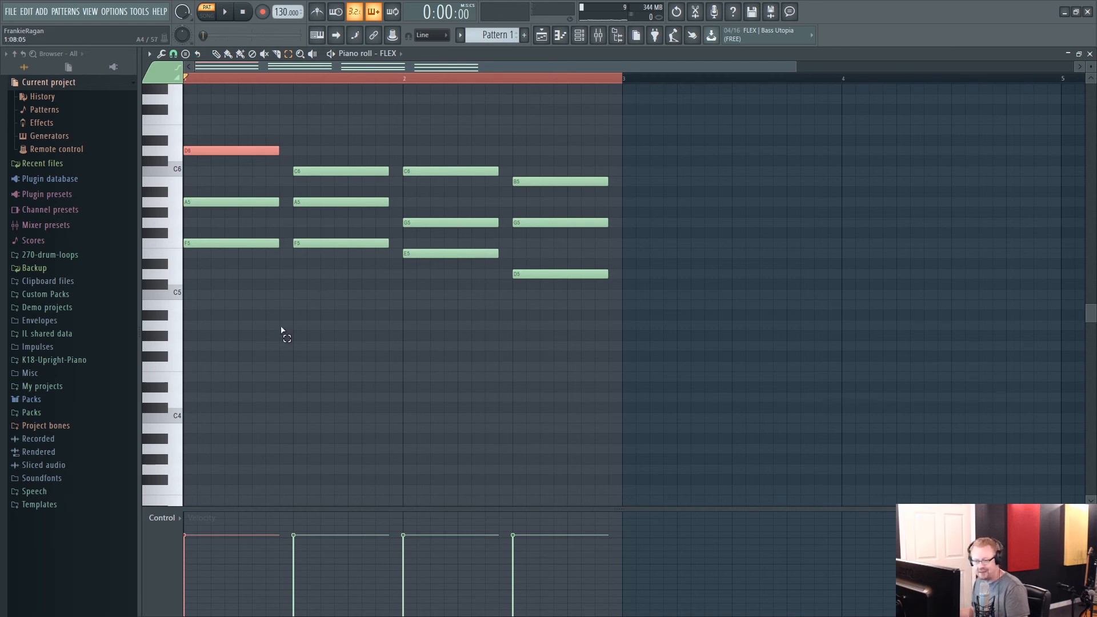
pyautogui.moveTo(392, 286)
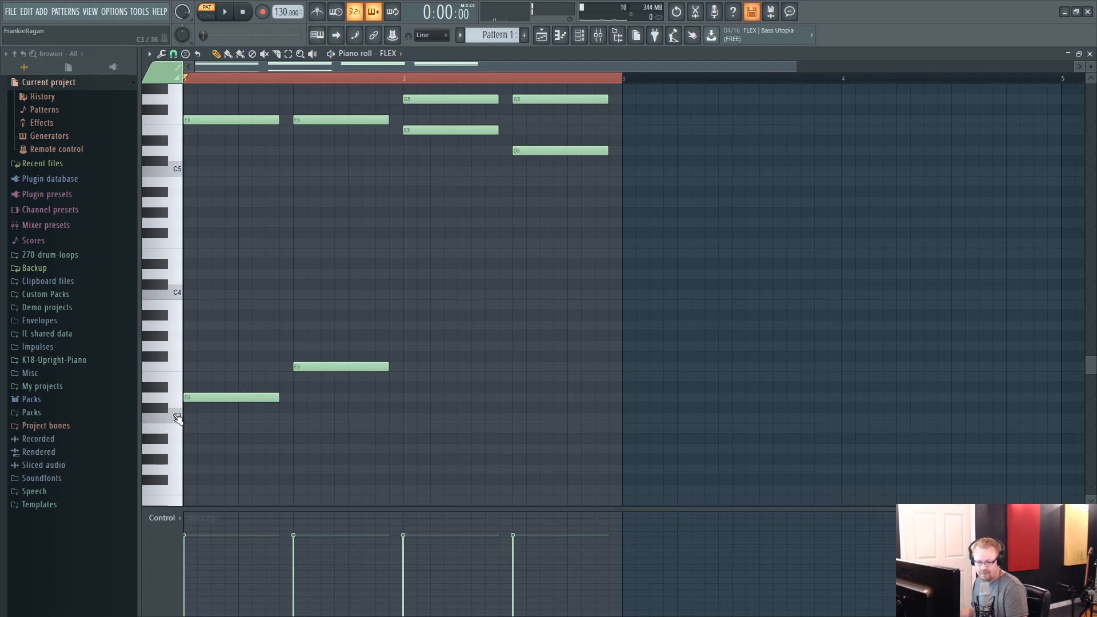
# Step: Audition a low pitch, draw D, F, C and G bass notes with passing notes, and play them back
pyautogui.click(451, 418)
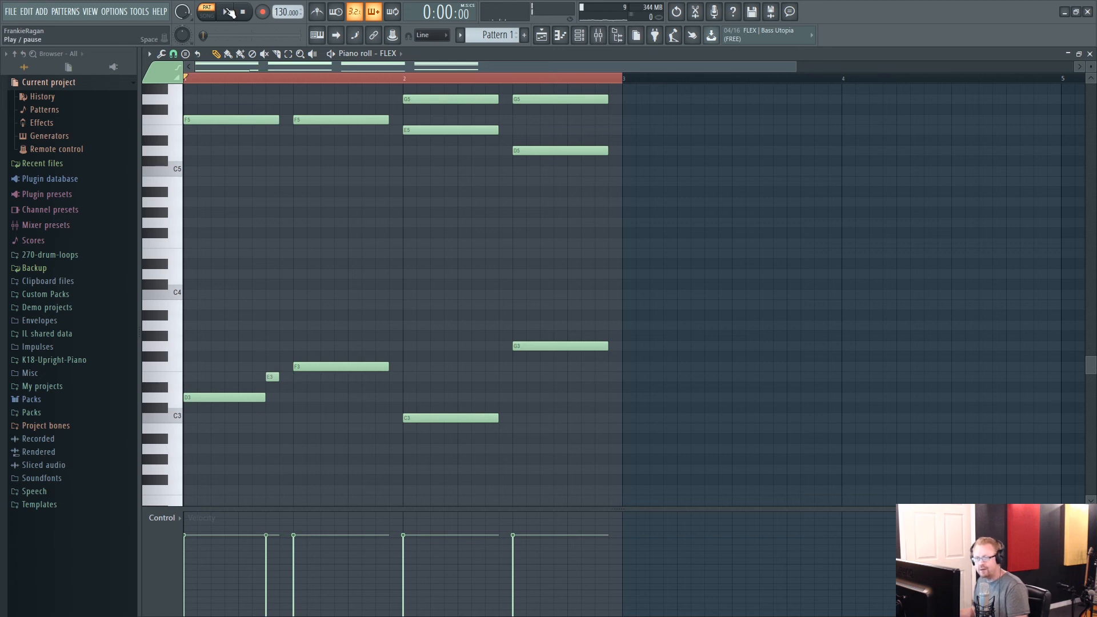
pyautogui.click(226, 11)
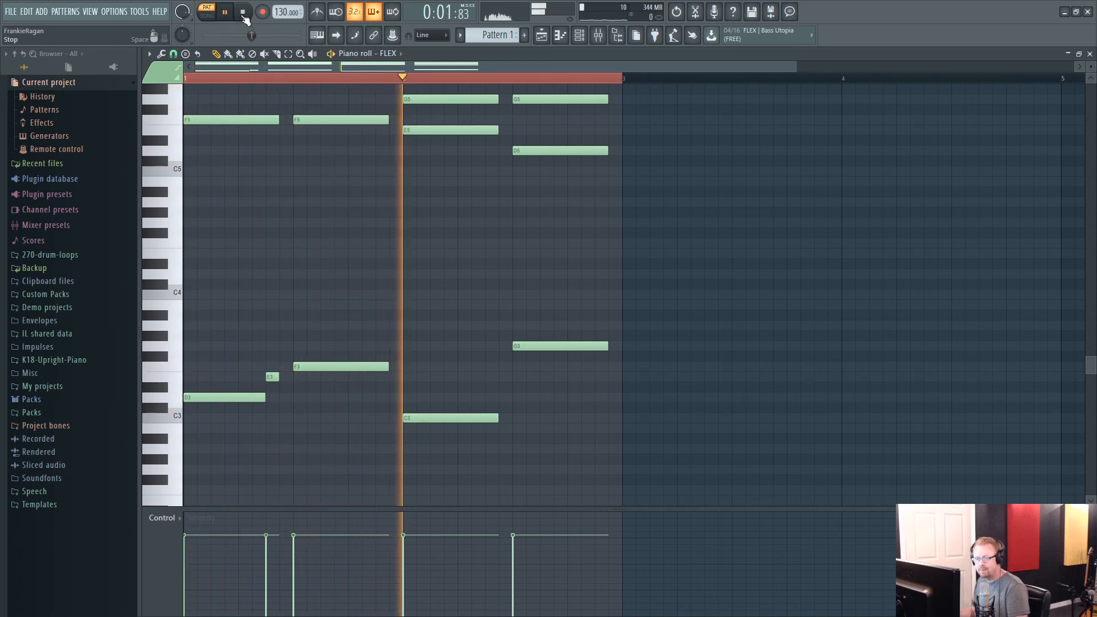
pyautogui.click(243, 11)
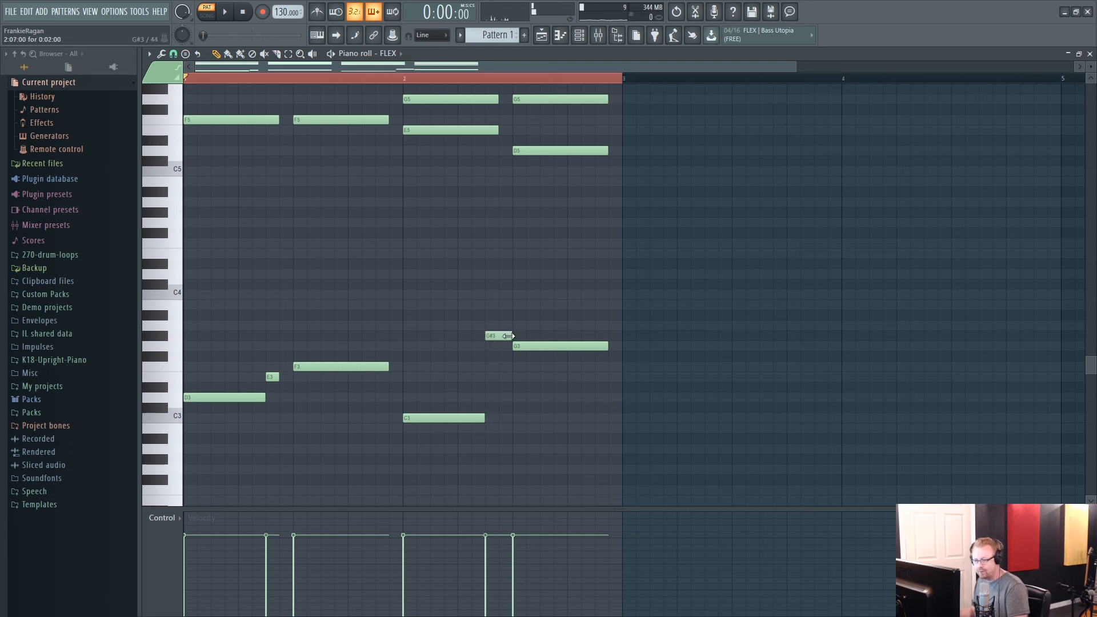
# Step: Play the pattern, then shorten and stagger the F and C chord notes, starting with F5
pyautogui.click(224, 11)
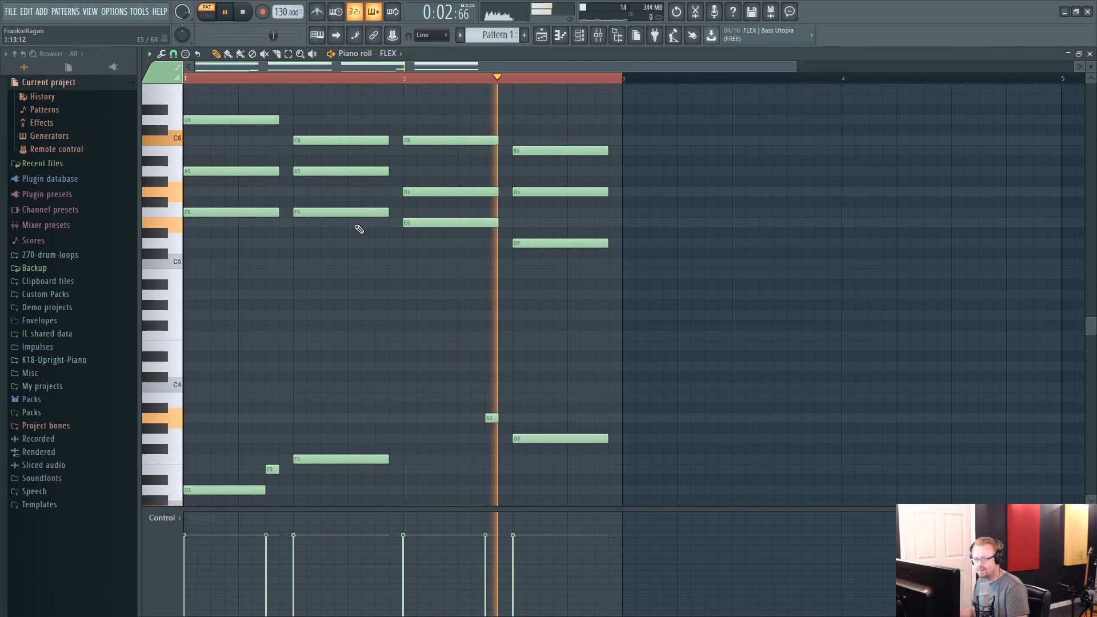
pyautogui.click(242, 12)
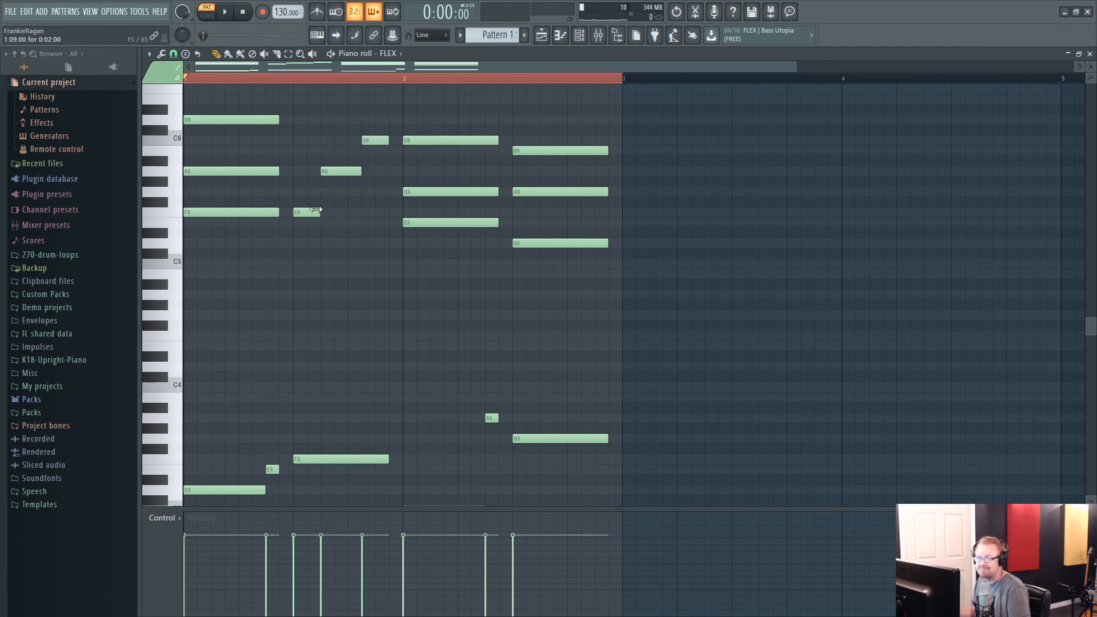
pyautogui.click(224, 11)
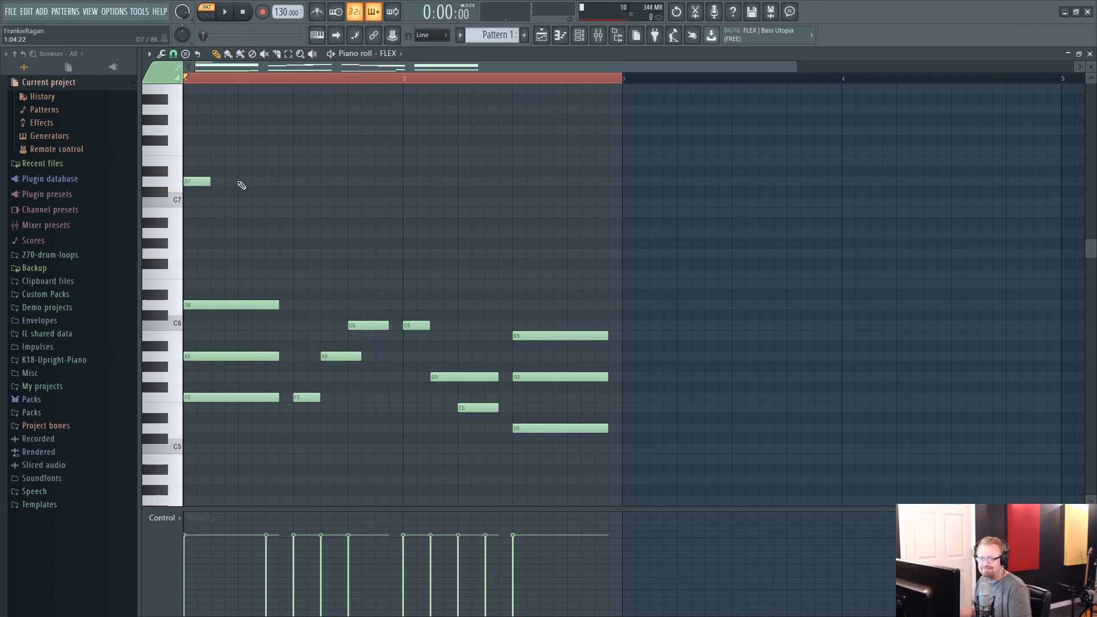
# Step: Place short pulse notes: a second D7, the remaining C7s, and audition B6
pyautogui.click(251, 181)
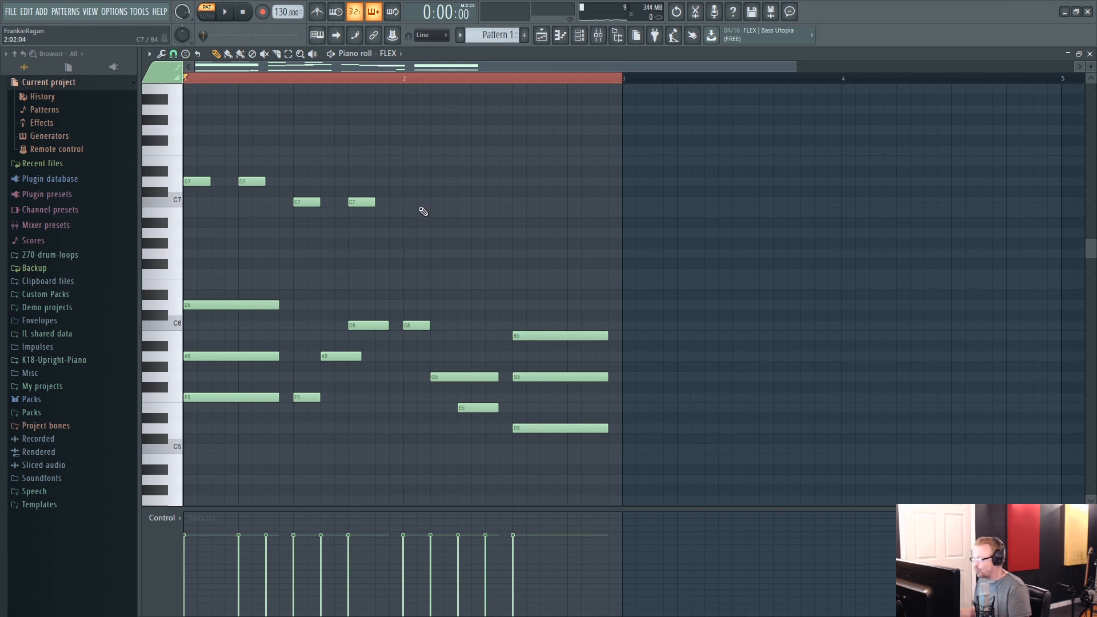
pyautogui.moveTo(420, 191)
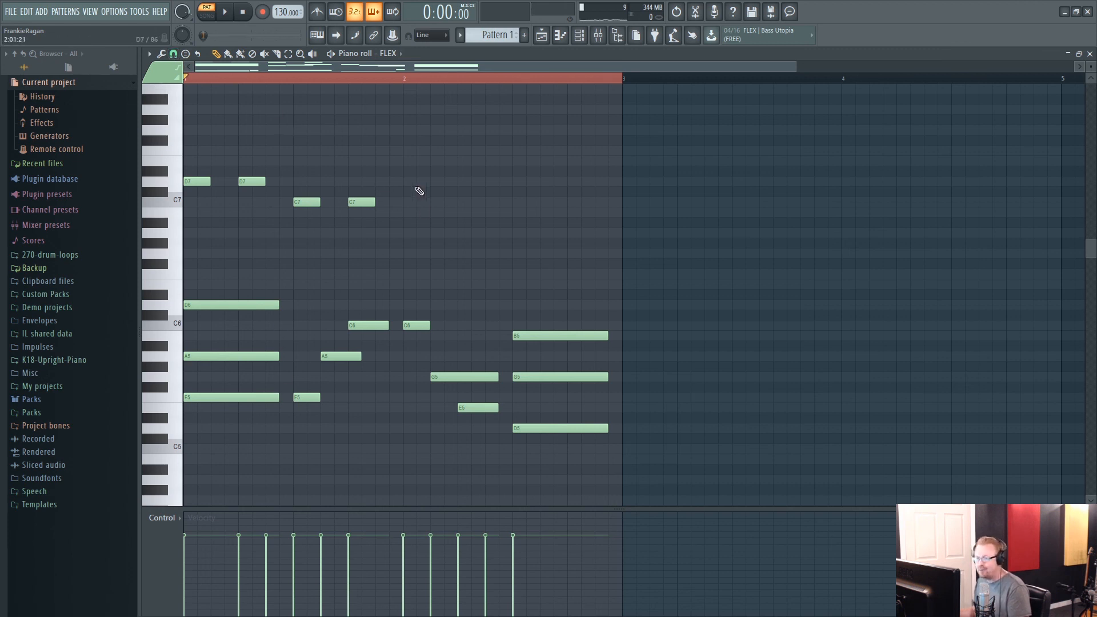
pyautogui.moveTo(412, 201)
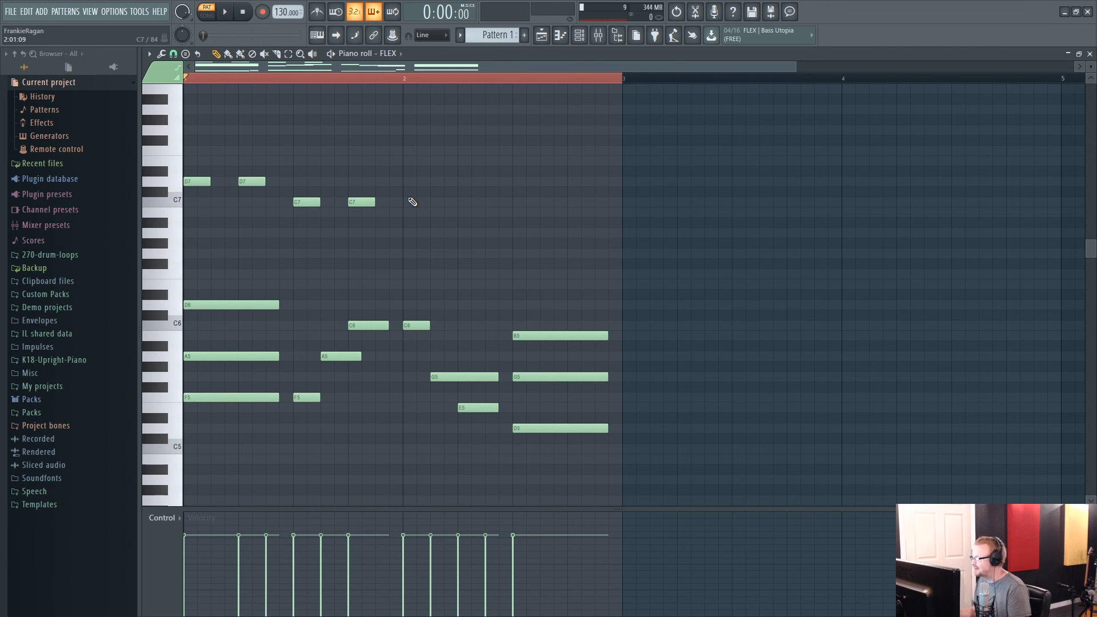
pyautogui.moveTo(463, 223)
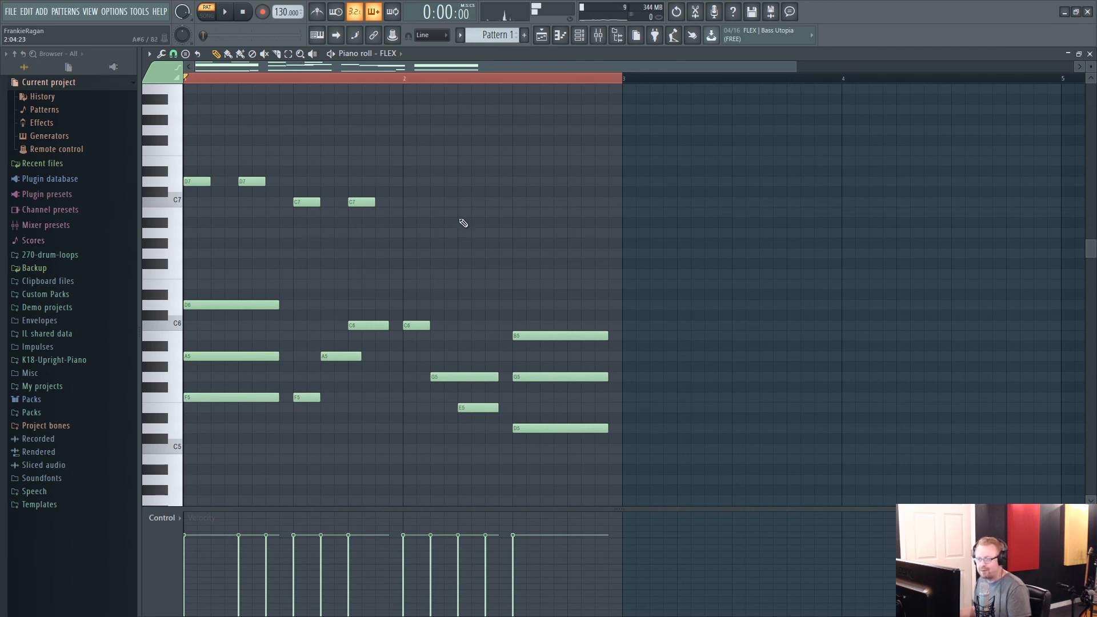
pyautogui.click(416, 201)
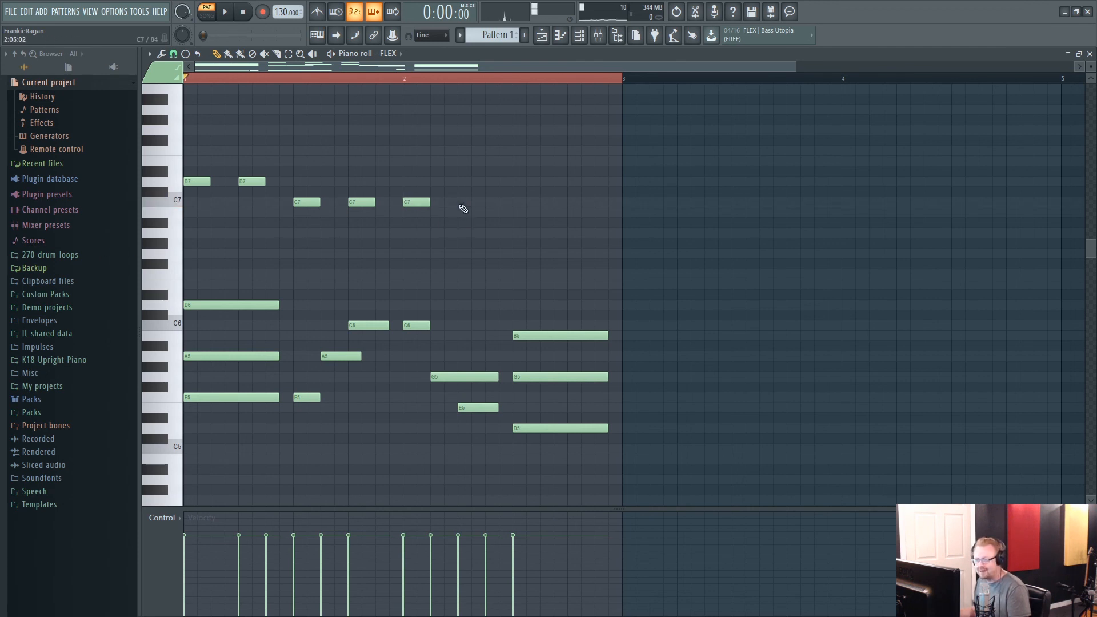
pyautogui.click(471, 202)
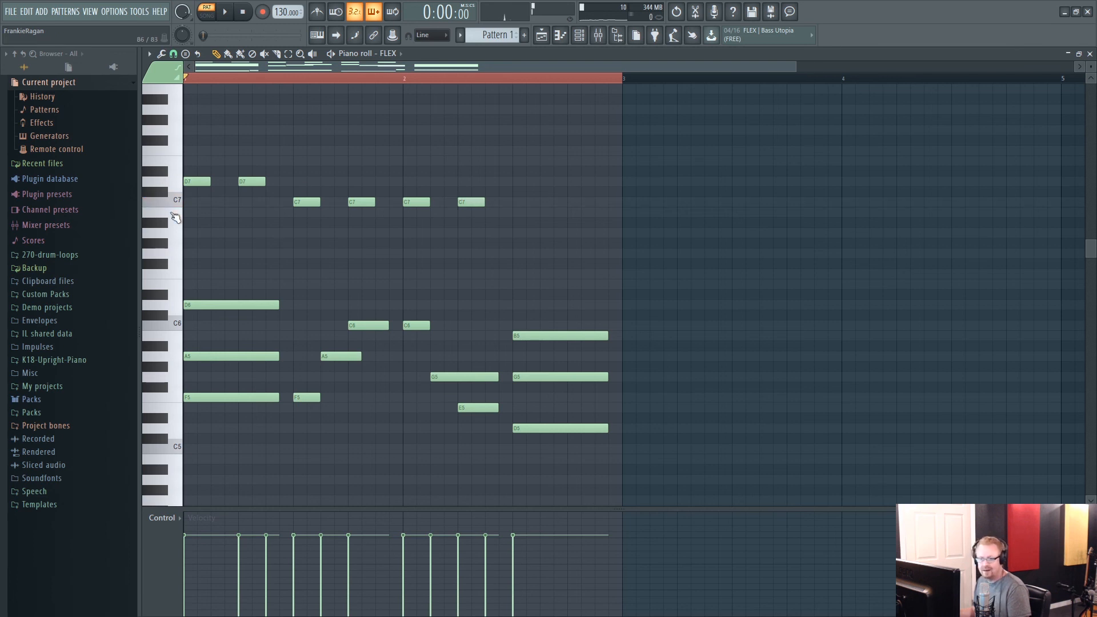
pyautogui.click(524, 212)
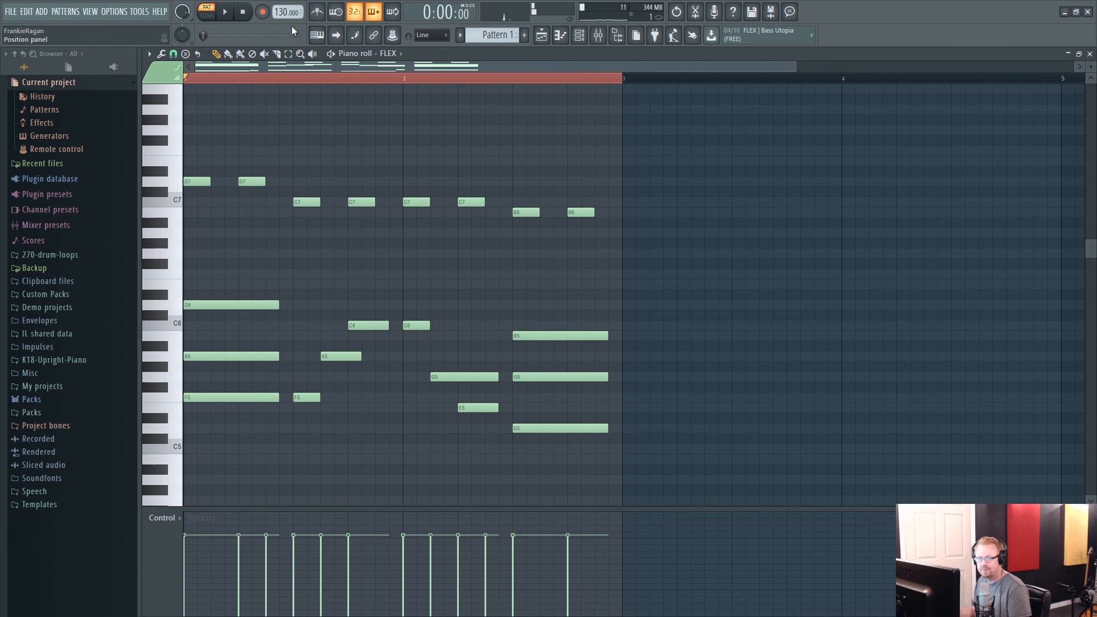
# Step: Play back the D7–C7–B6 pulse melody over the chords and stop
pyautogui.click(224, 12)
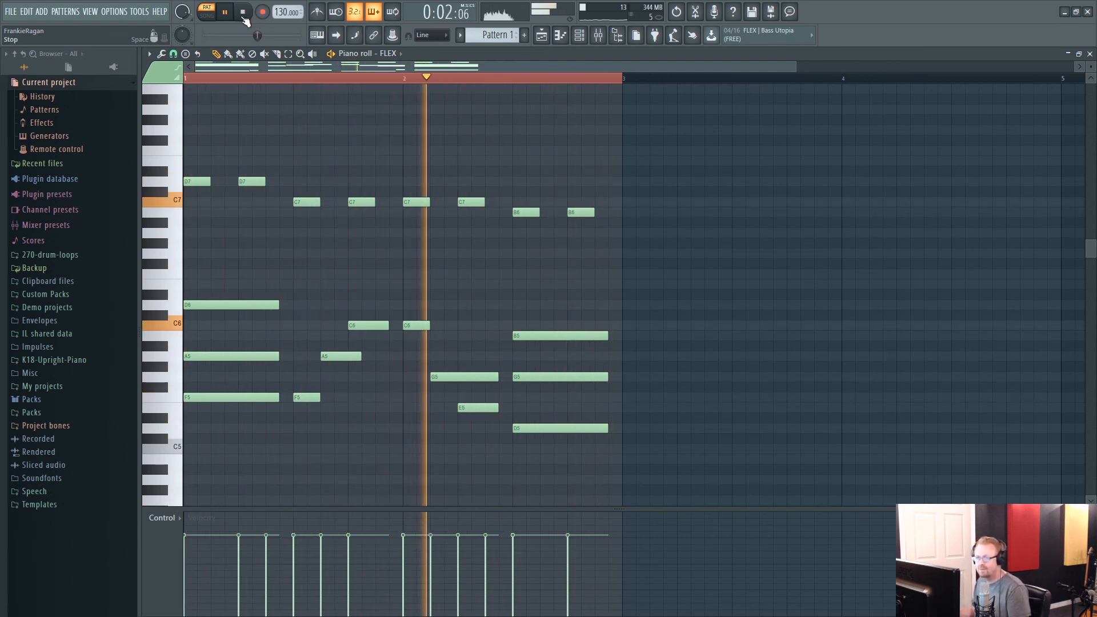
pyautogui.click(241, 12)
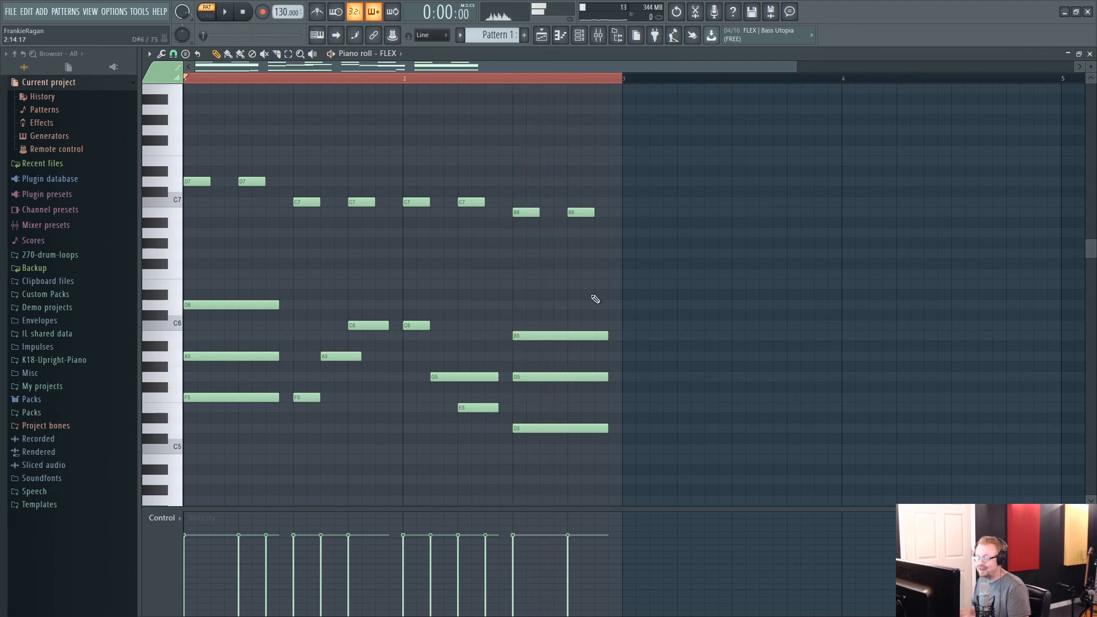